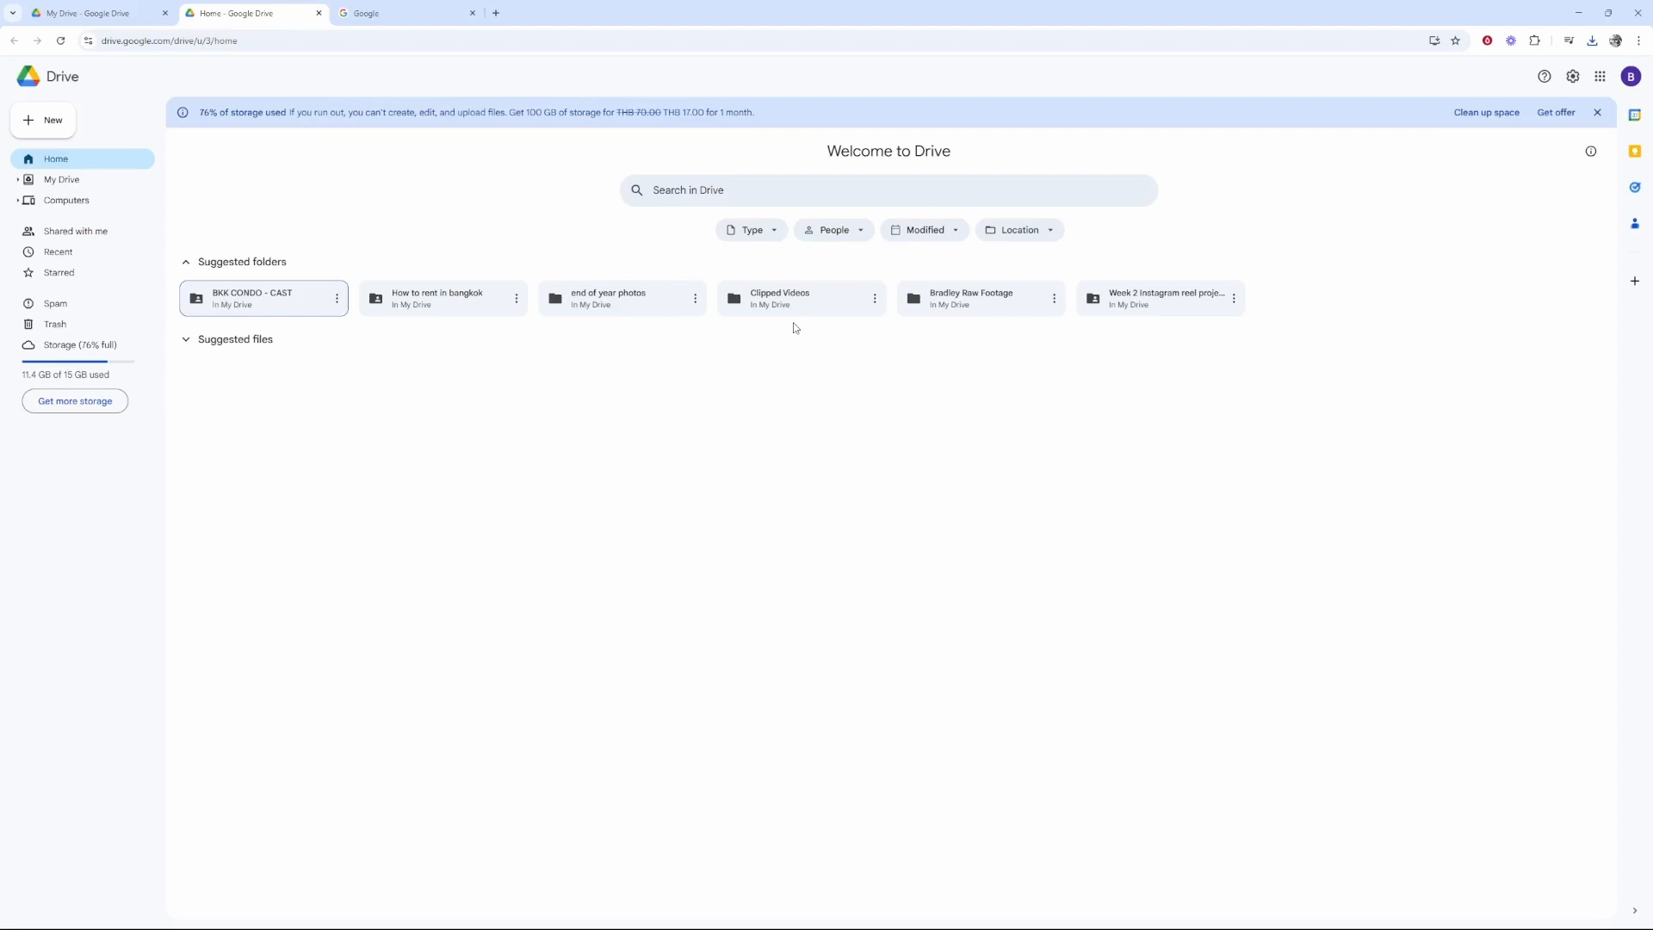
pyautogui.moveTo(632, 372)
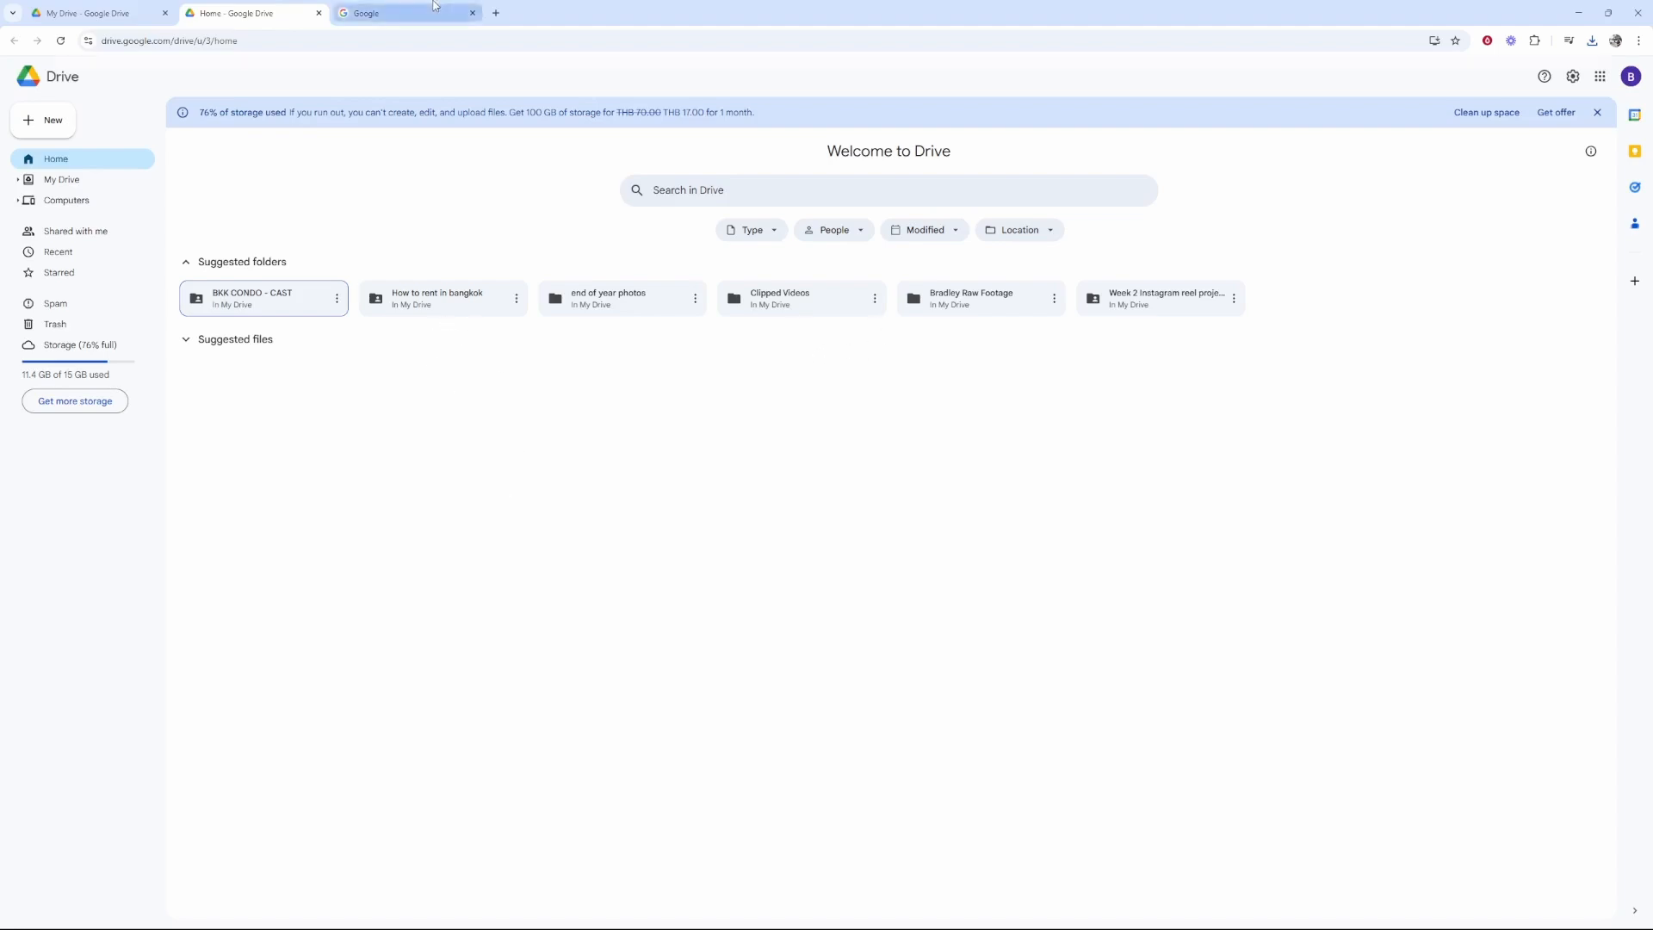
# - Create a new folder named 'Shared Photos' in My Drive
pyautogui.click(406, 12)
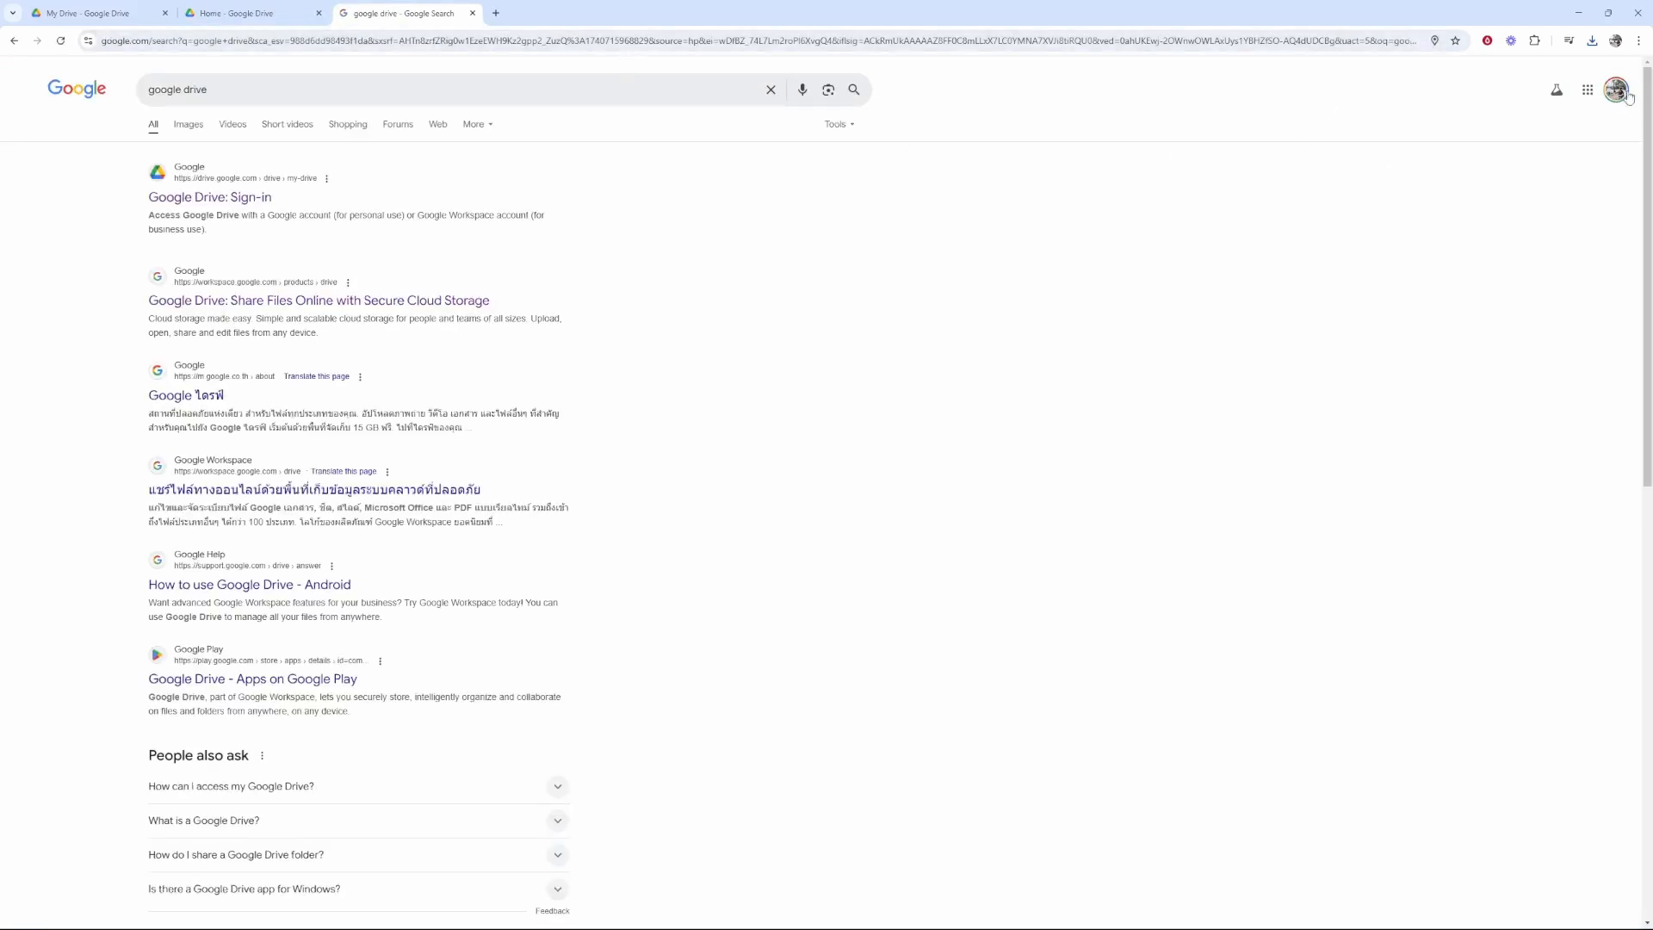
pyautogui.moveTo(209, 197)
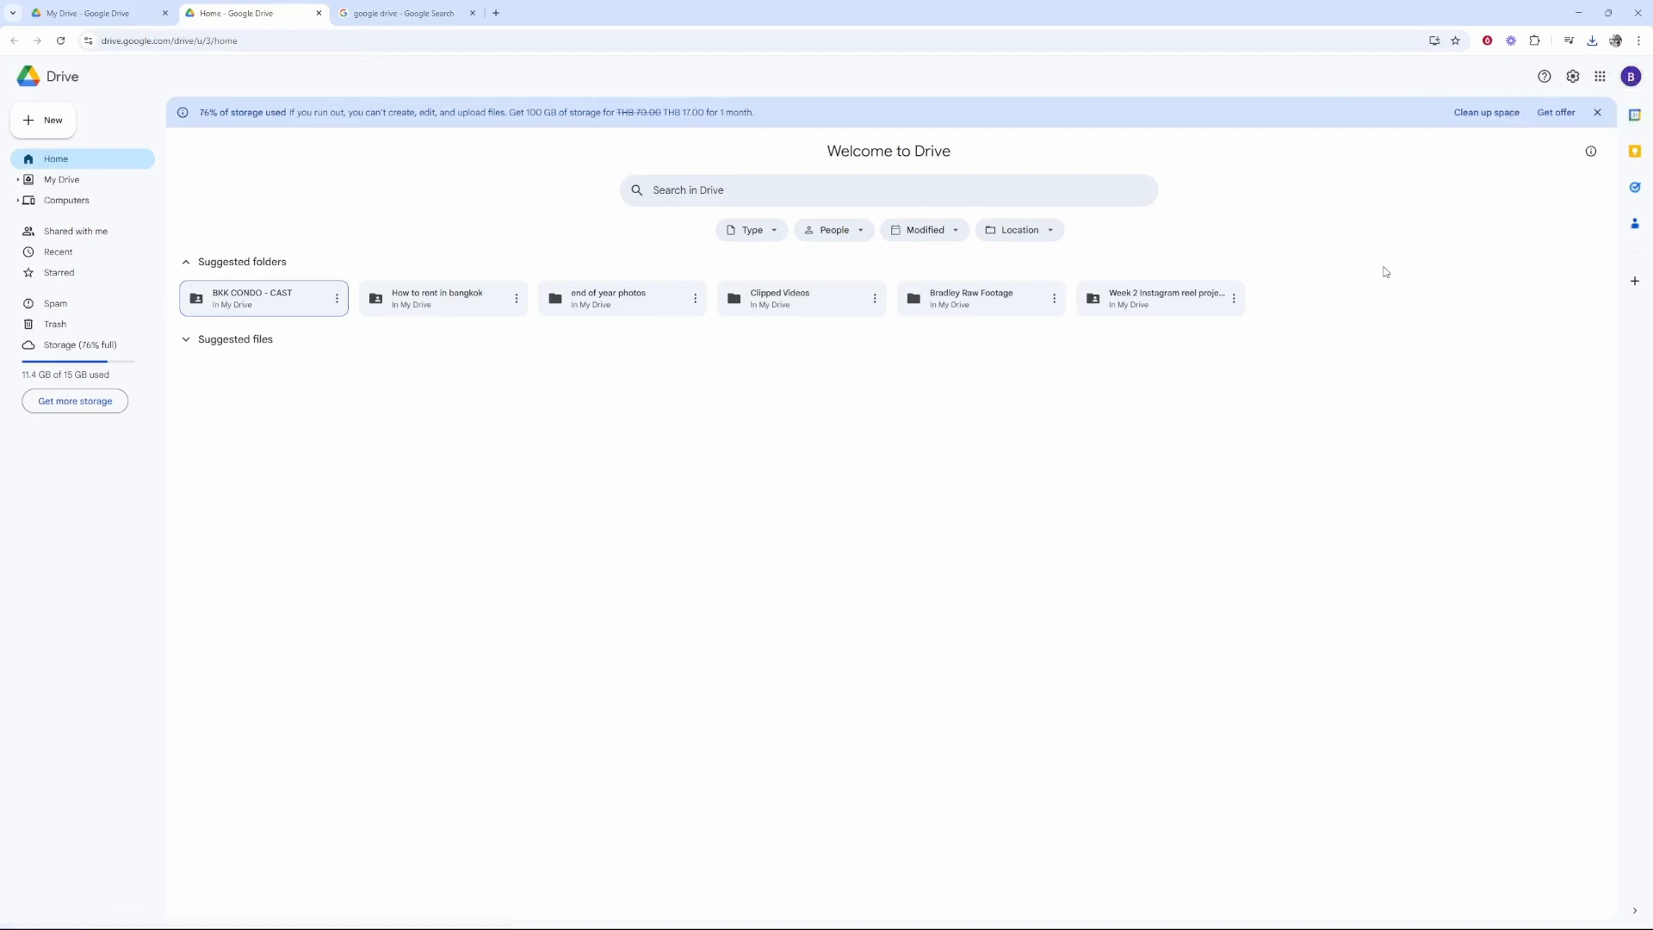
pyautogui.moveTo(343, 530)
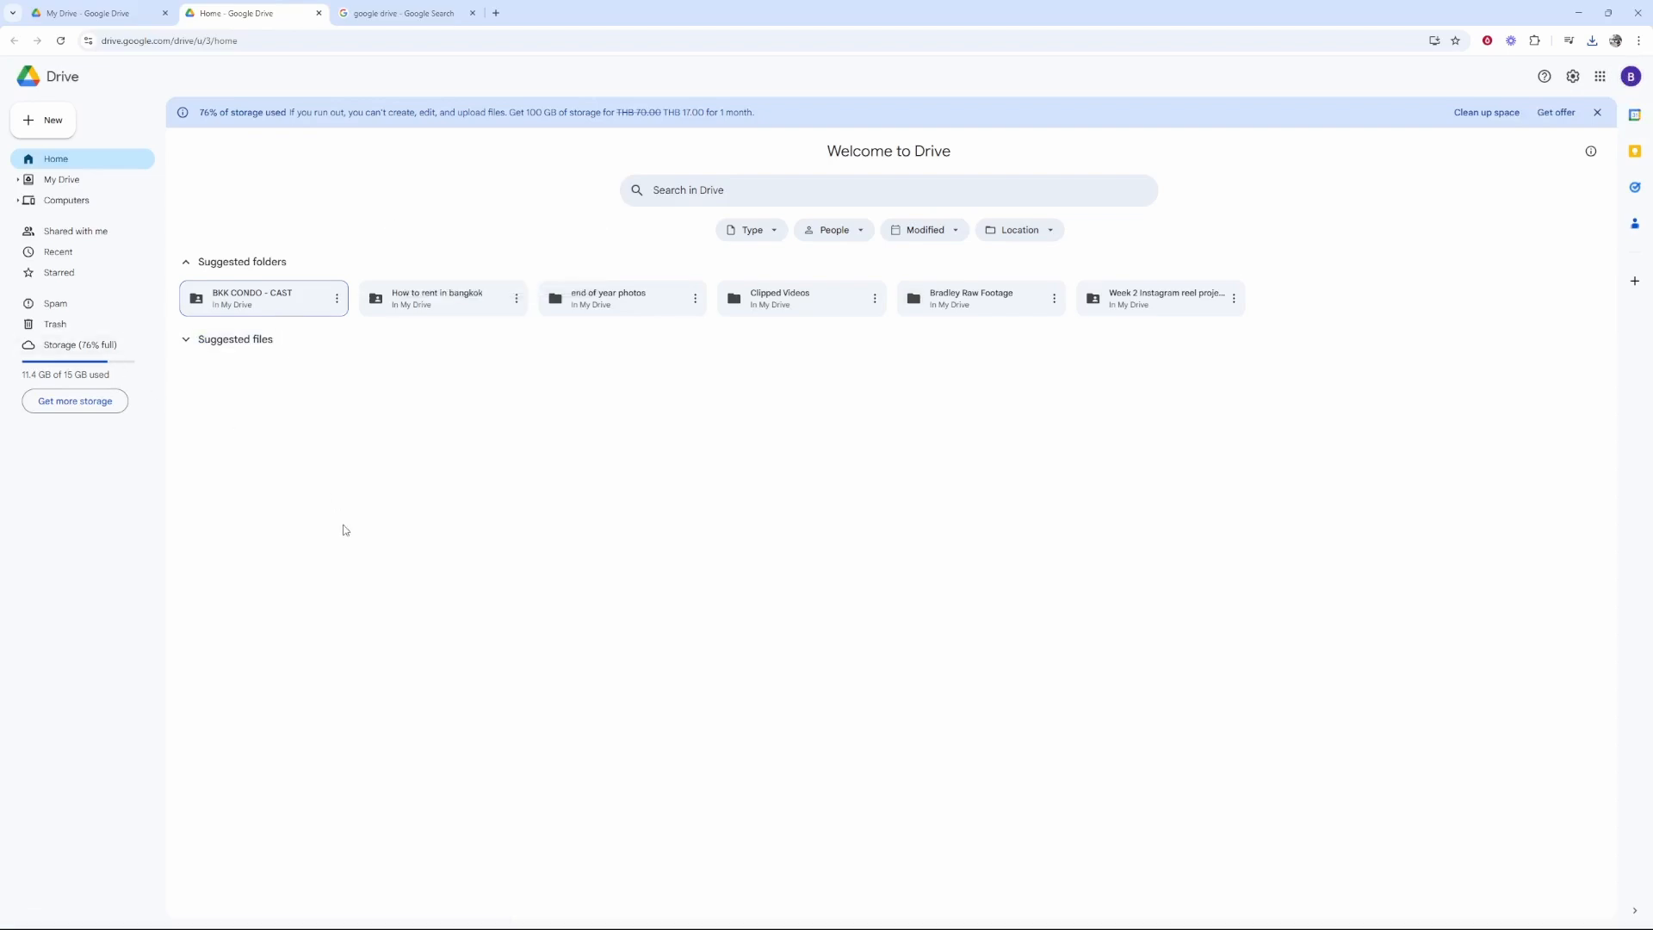
pyautogui.moveTo(358, 538)
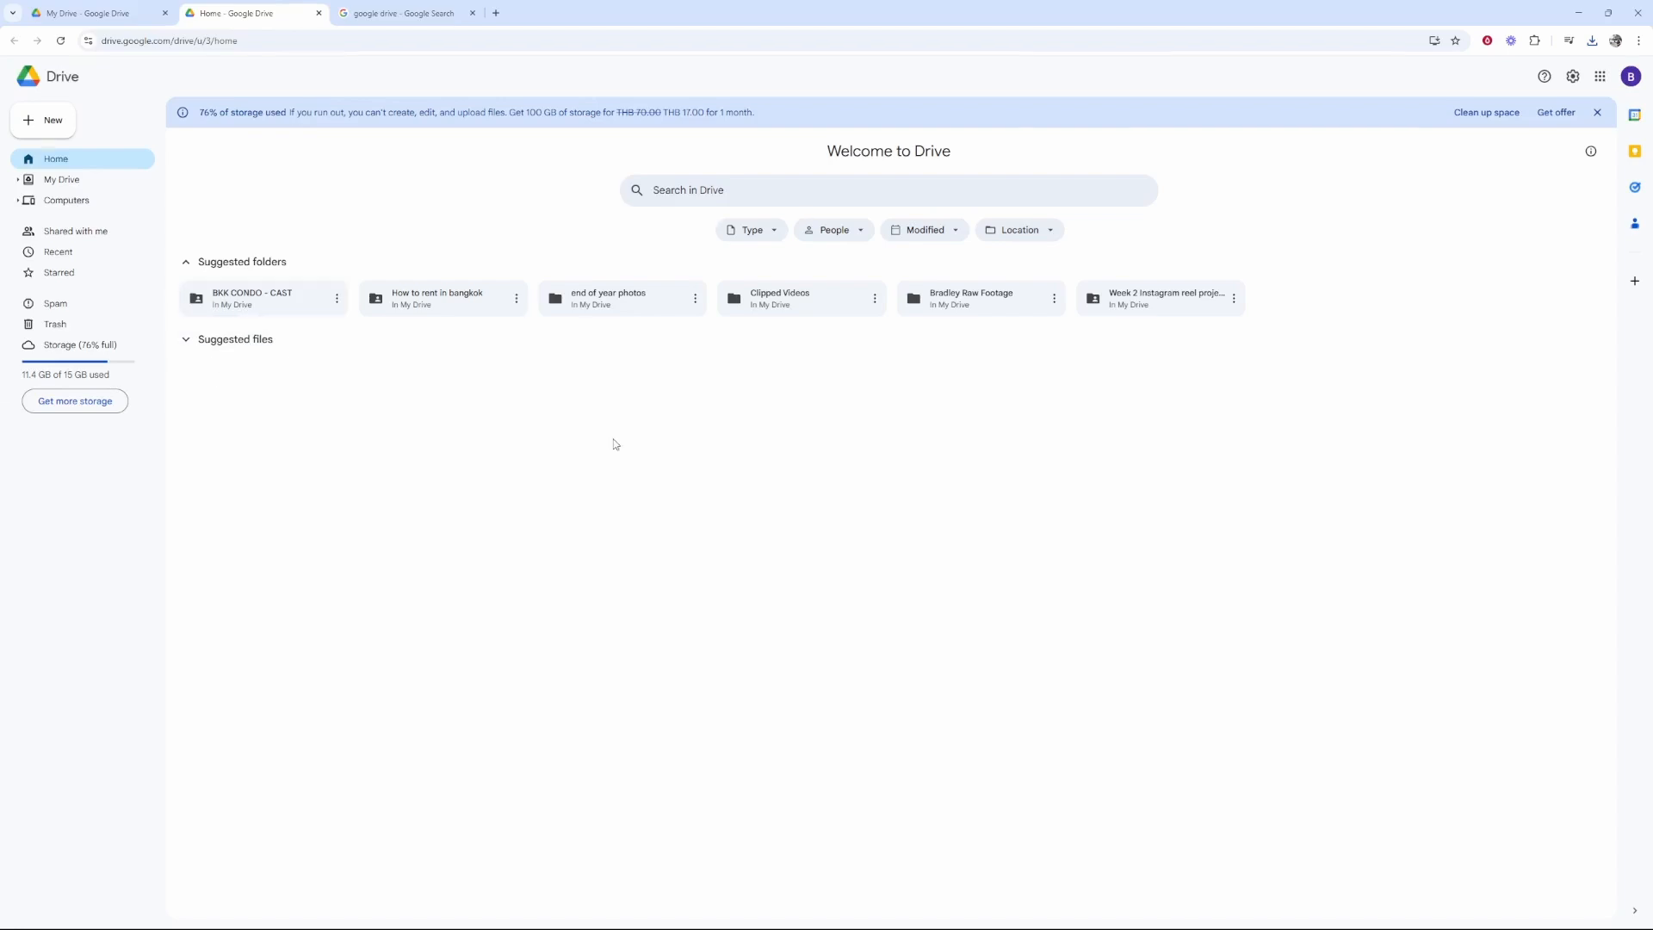
pyautogui.click(43, 119)
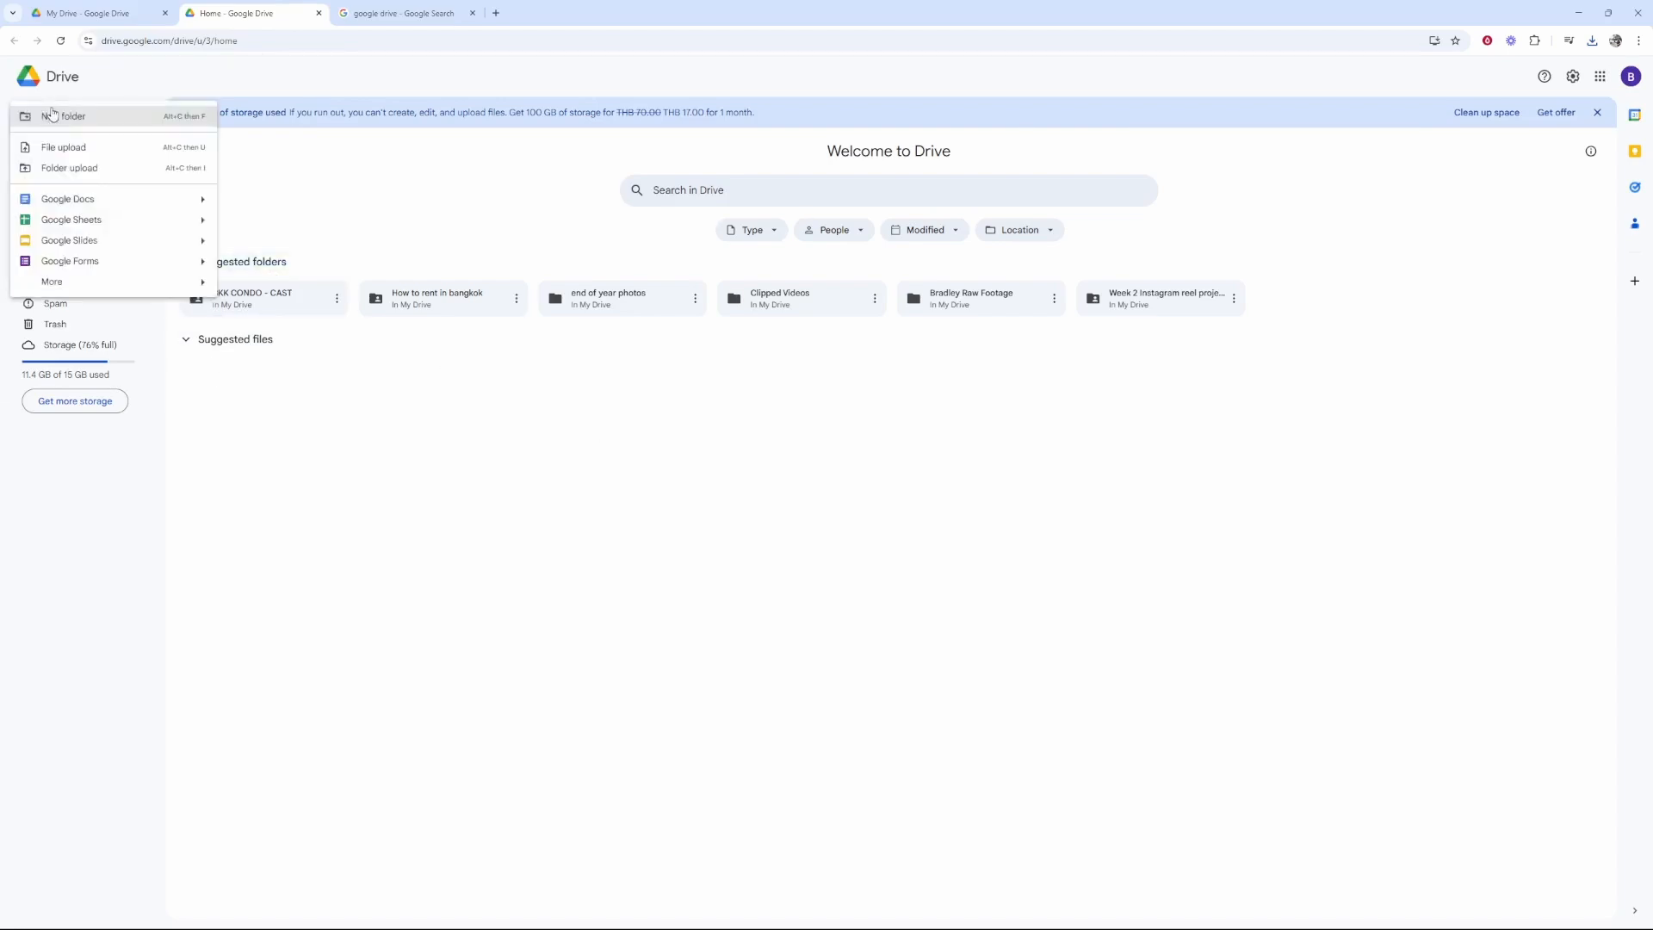
pyautogui.click(68, 115)
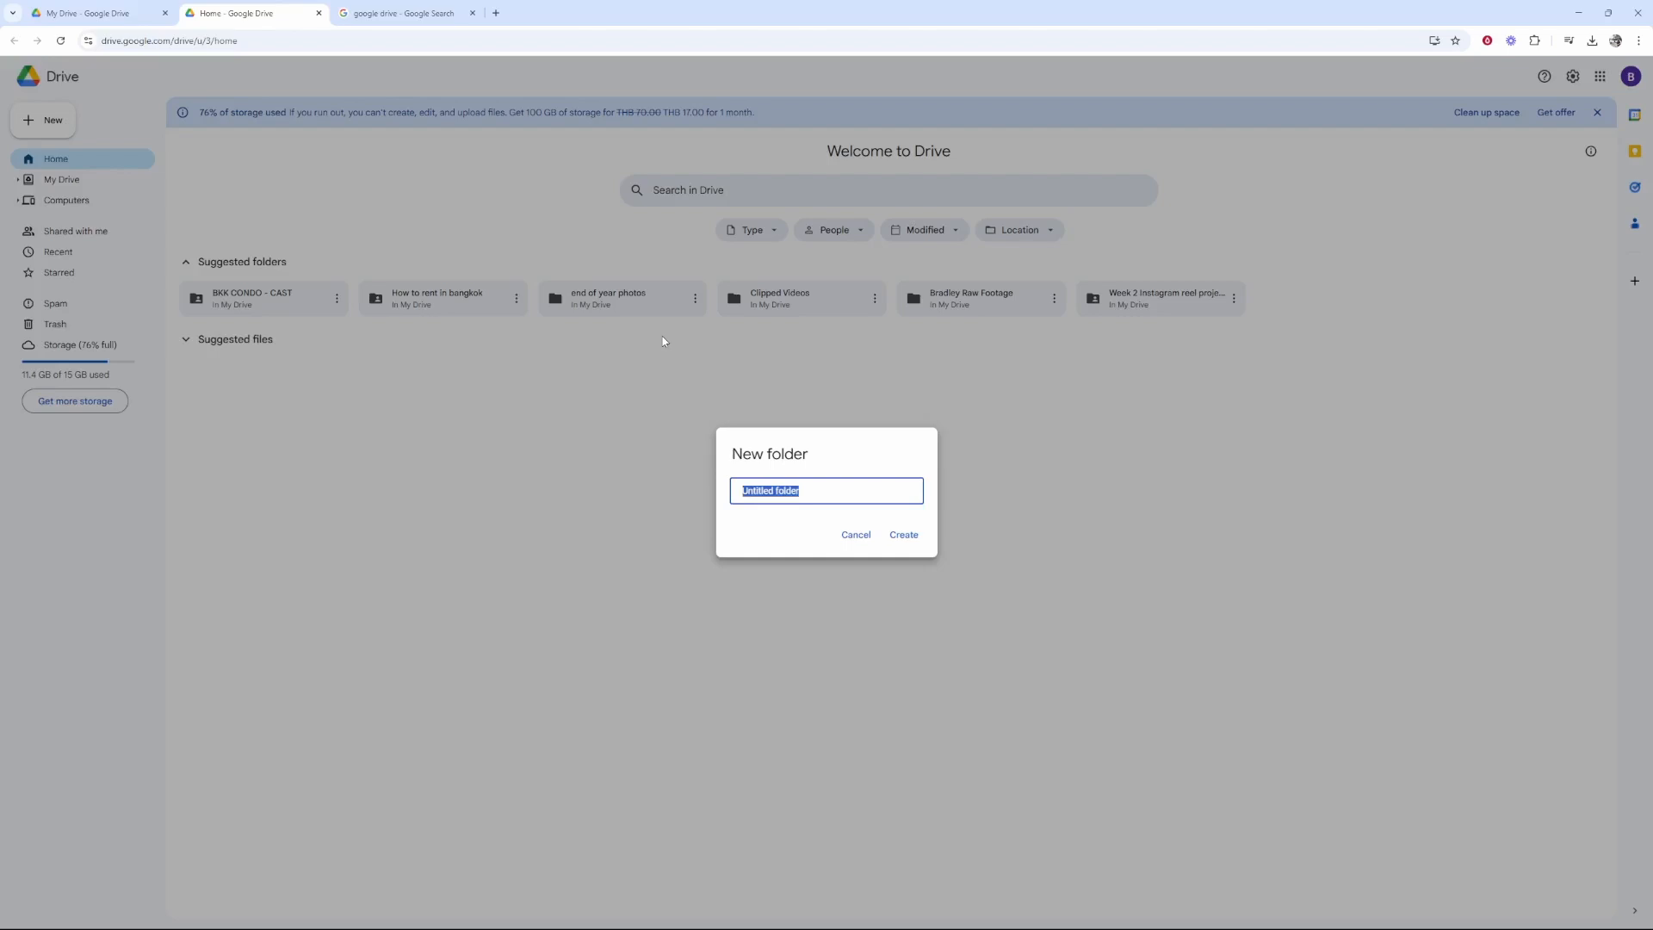
pyautogui.write('Share')
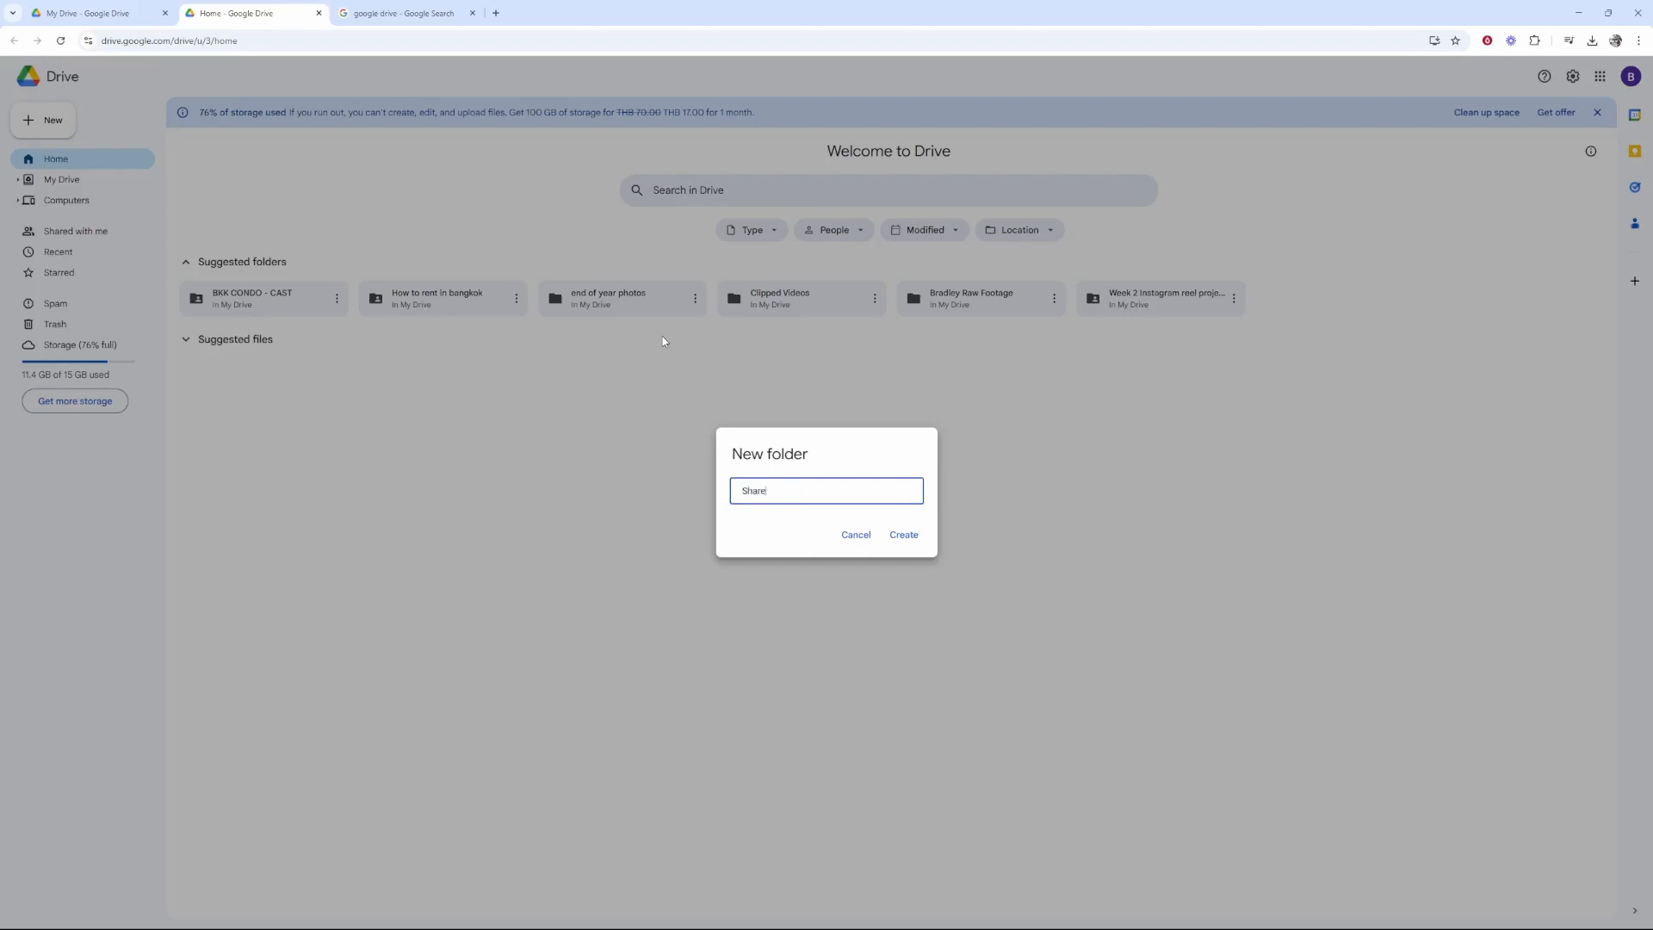
pyautogui.click(900, 534)
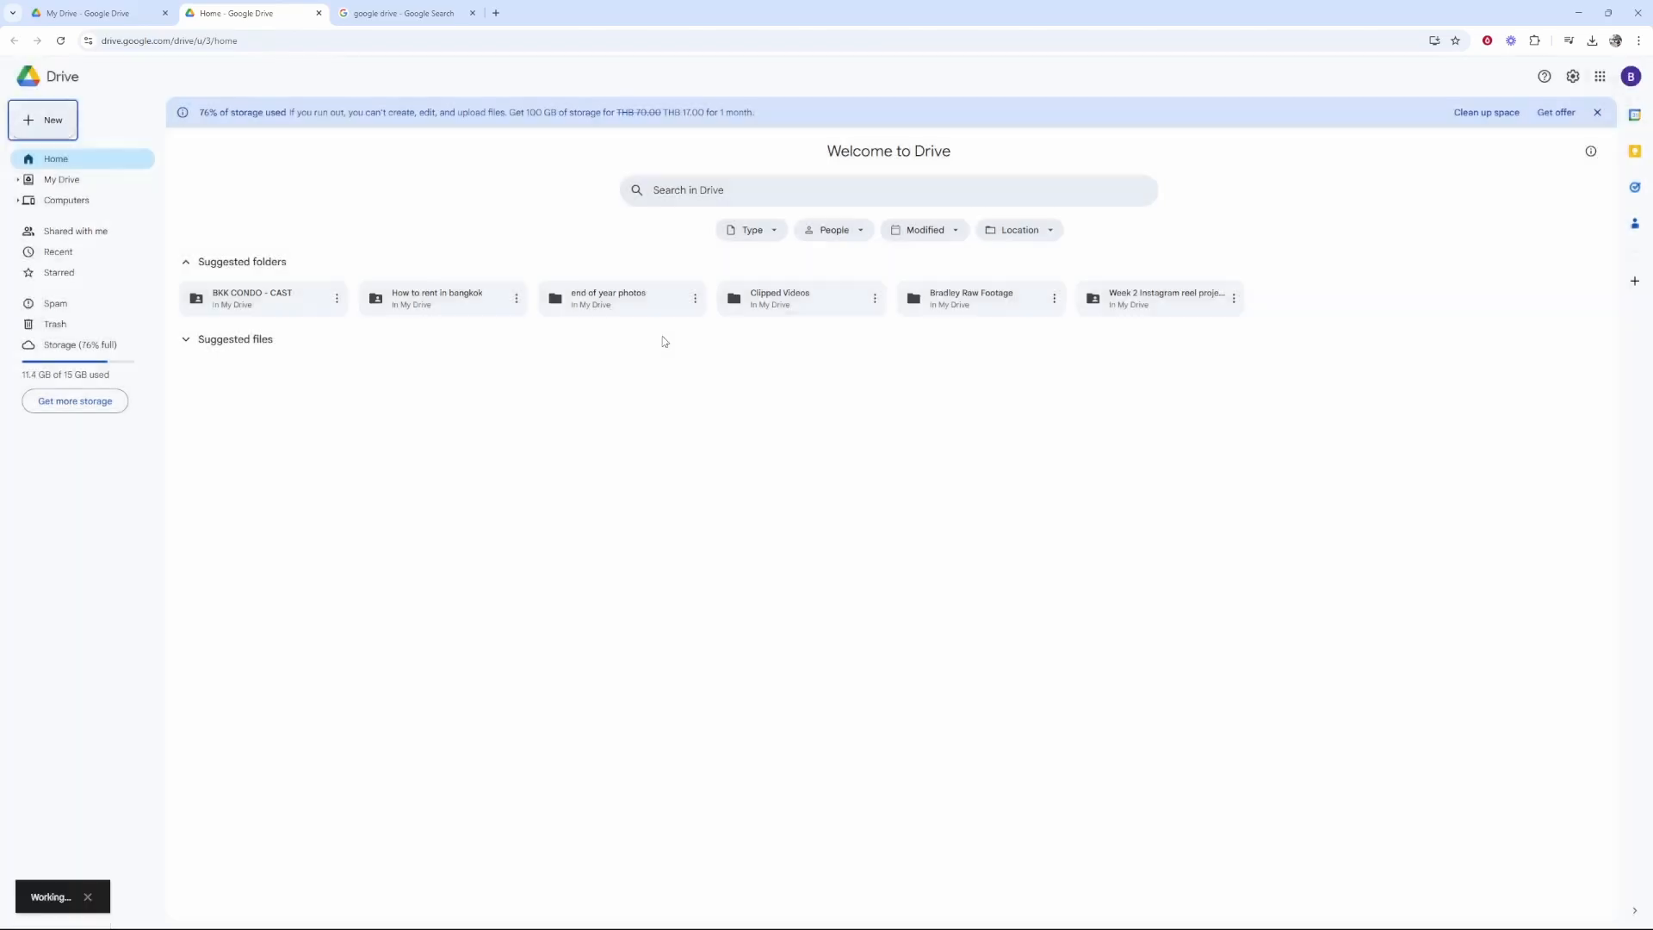
# - View the new Shared Photos folder in My Drive and return to the Drive home page
pyautogui.click(62, 179)
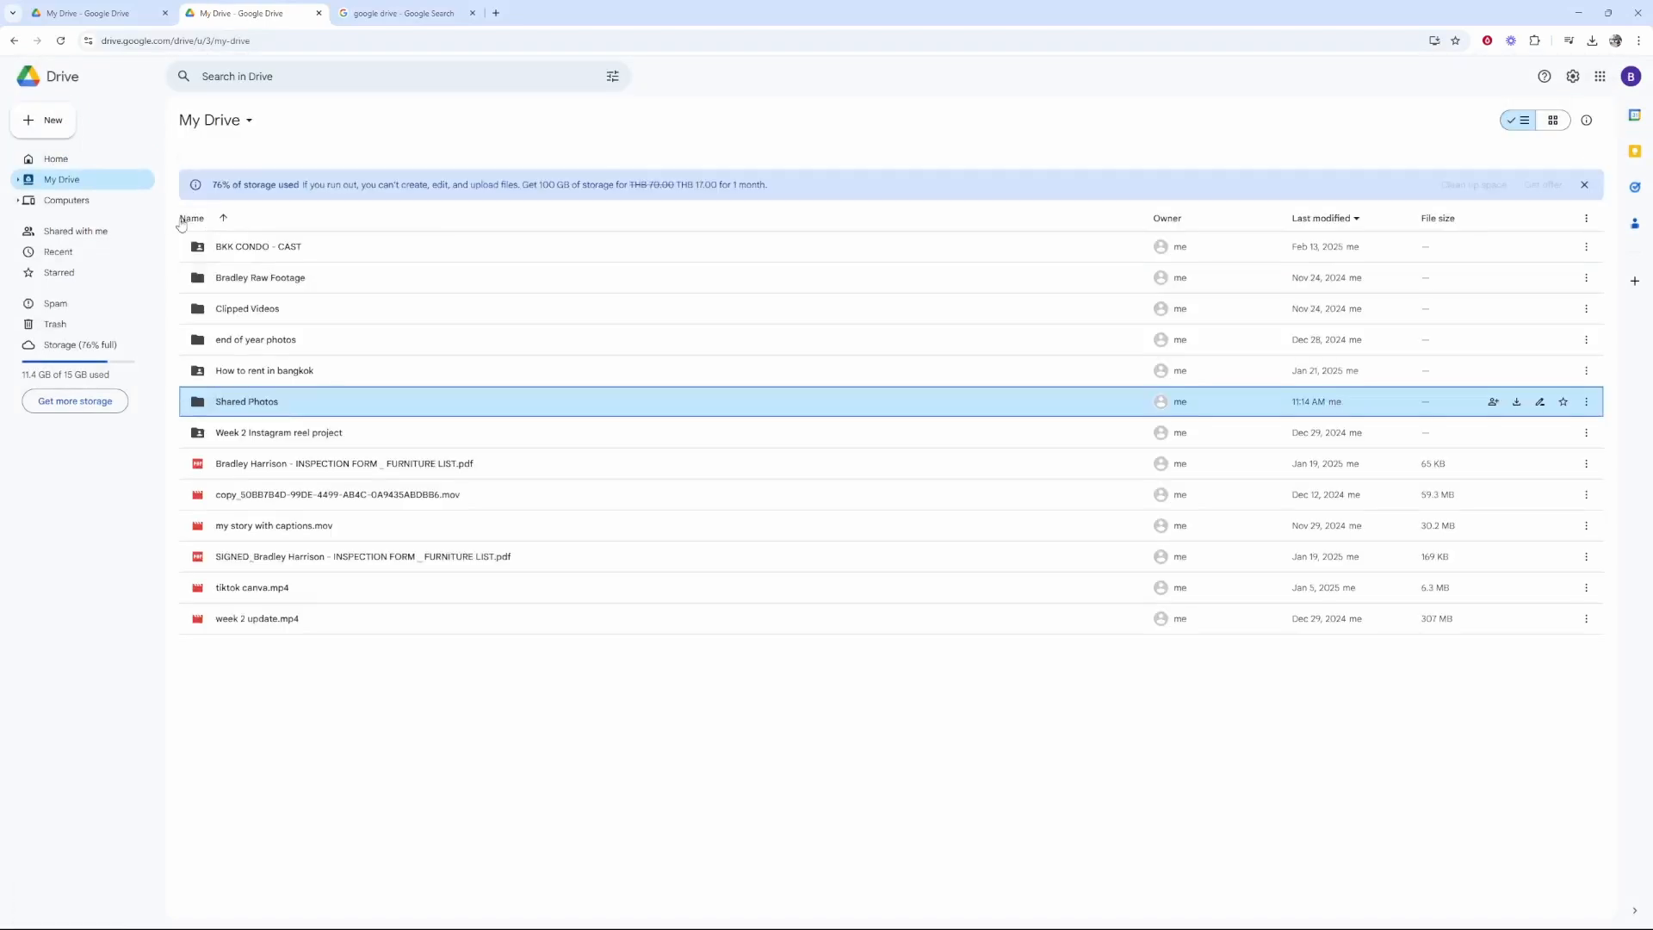
pyautogui.click(246, 401)
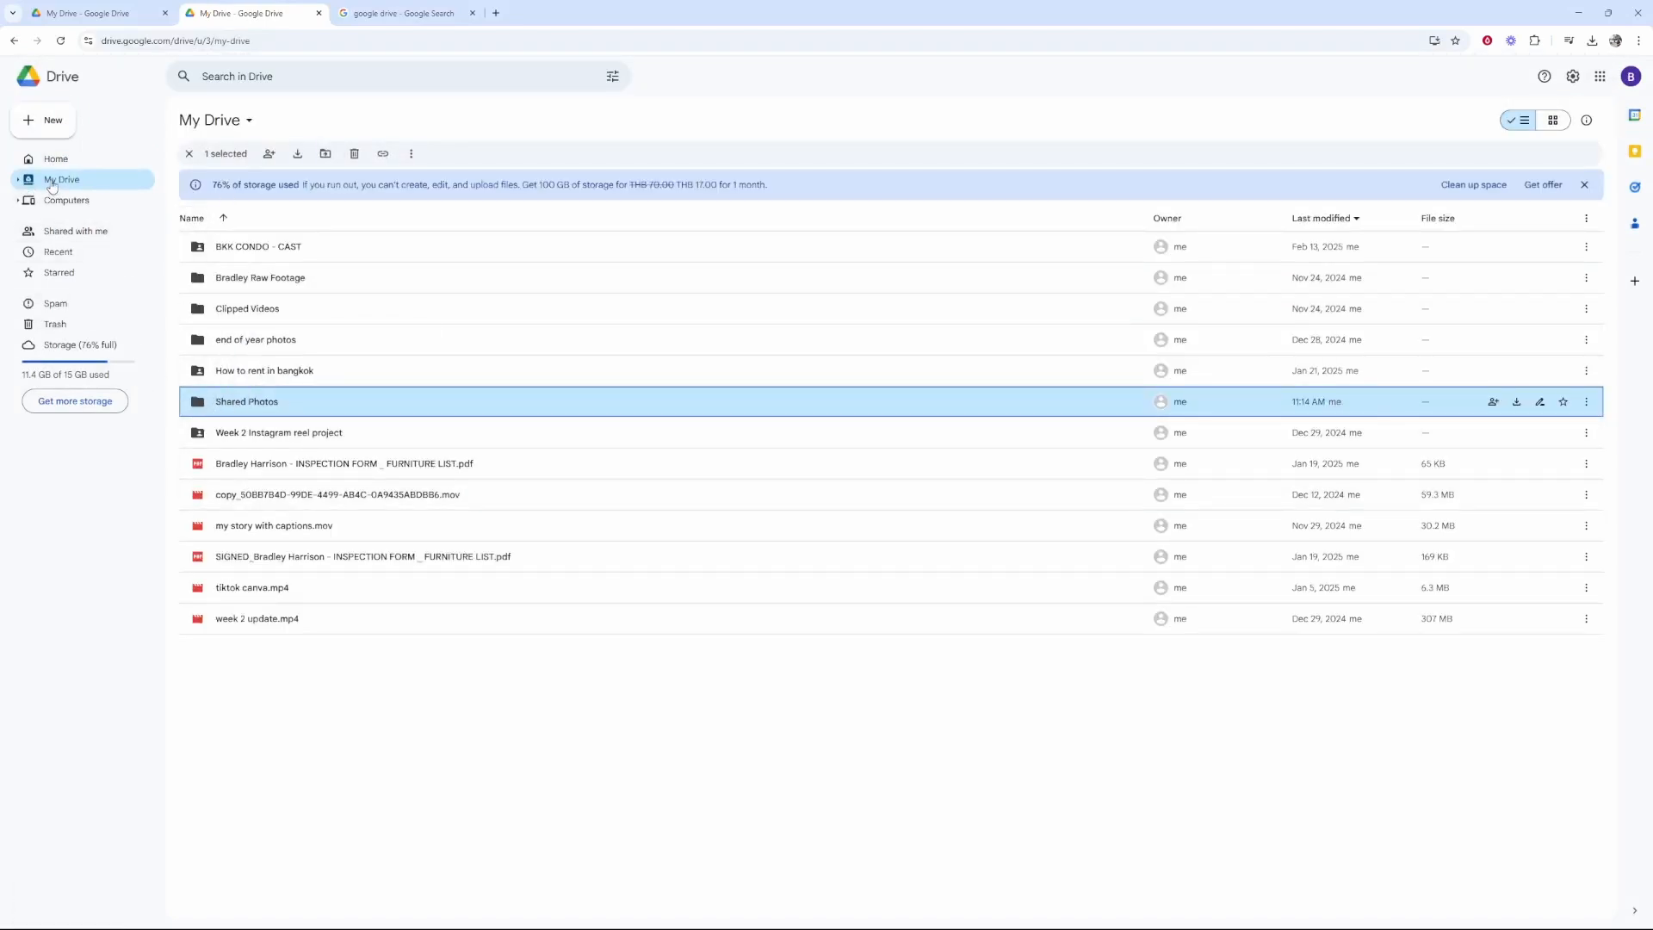
pyautogui.click(55, 158)
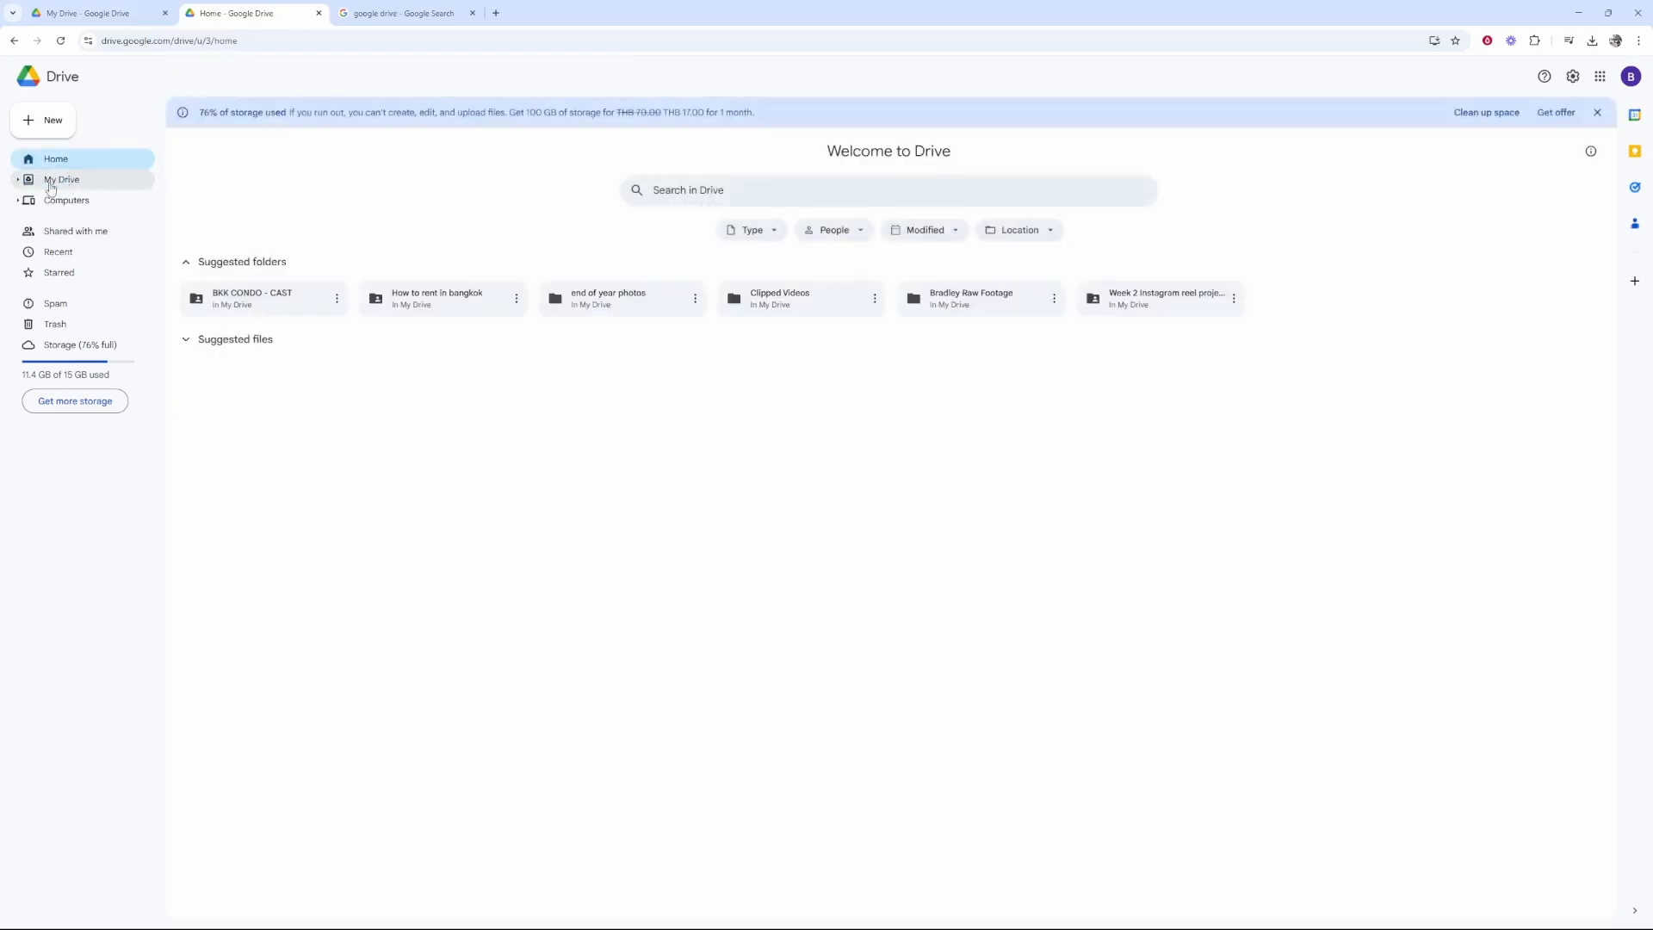
# - Show the My Drive file listing containing the Shared Photos folder
pyautogui.click(62, 179)
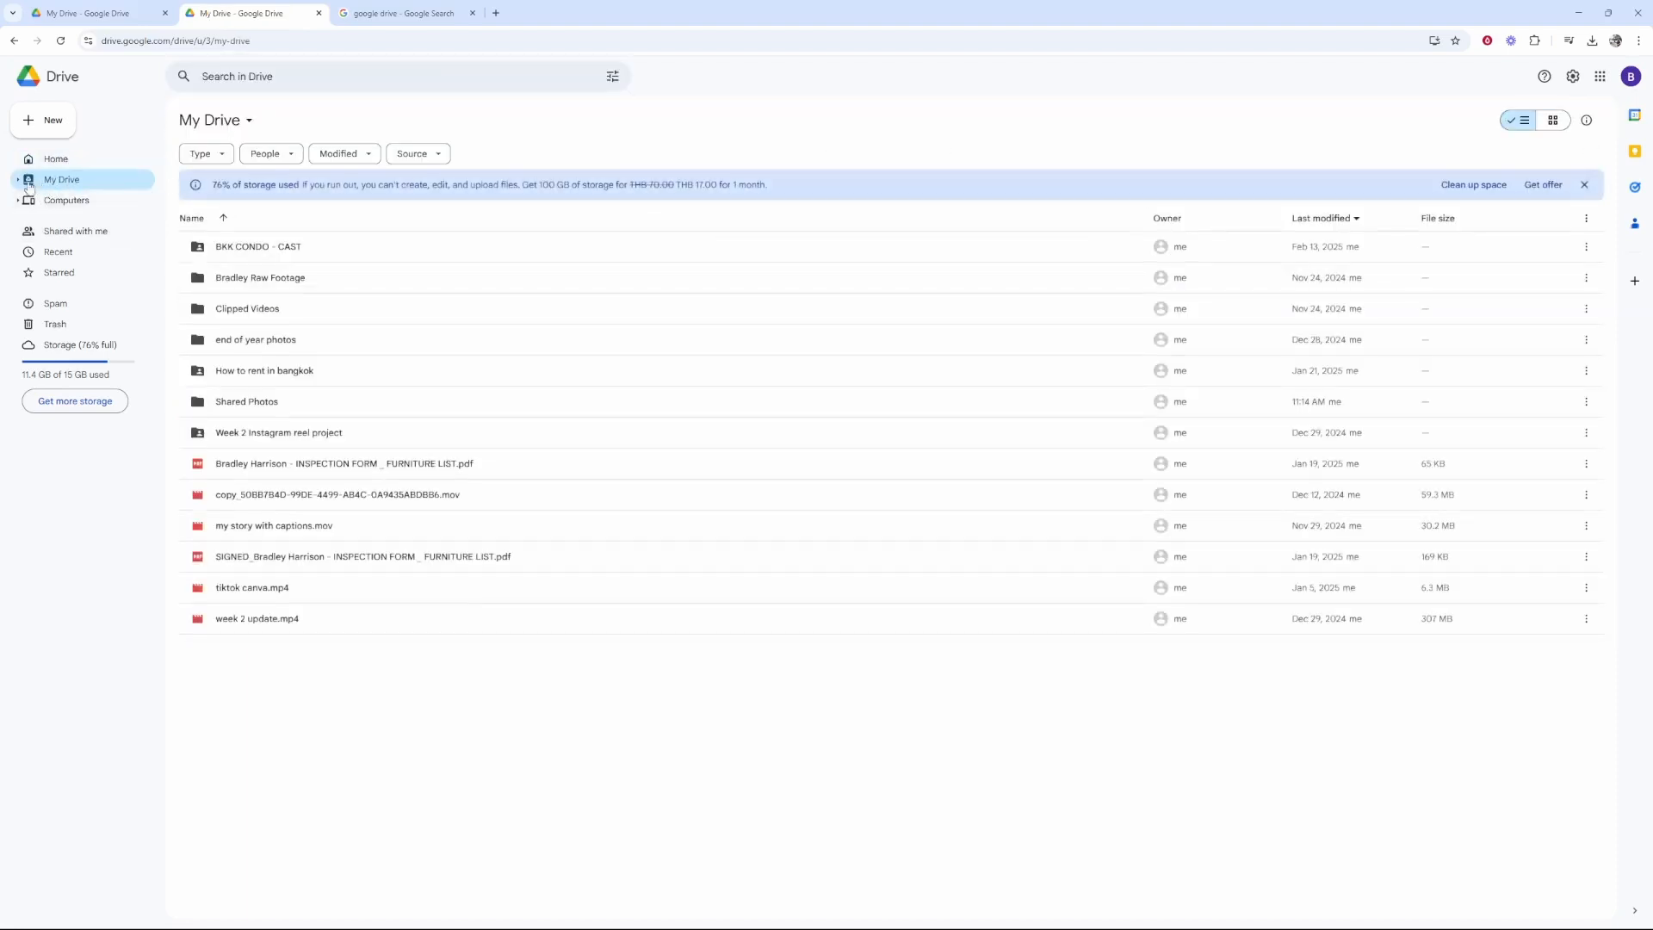
pyautogui.moveTo(265, 370)
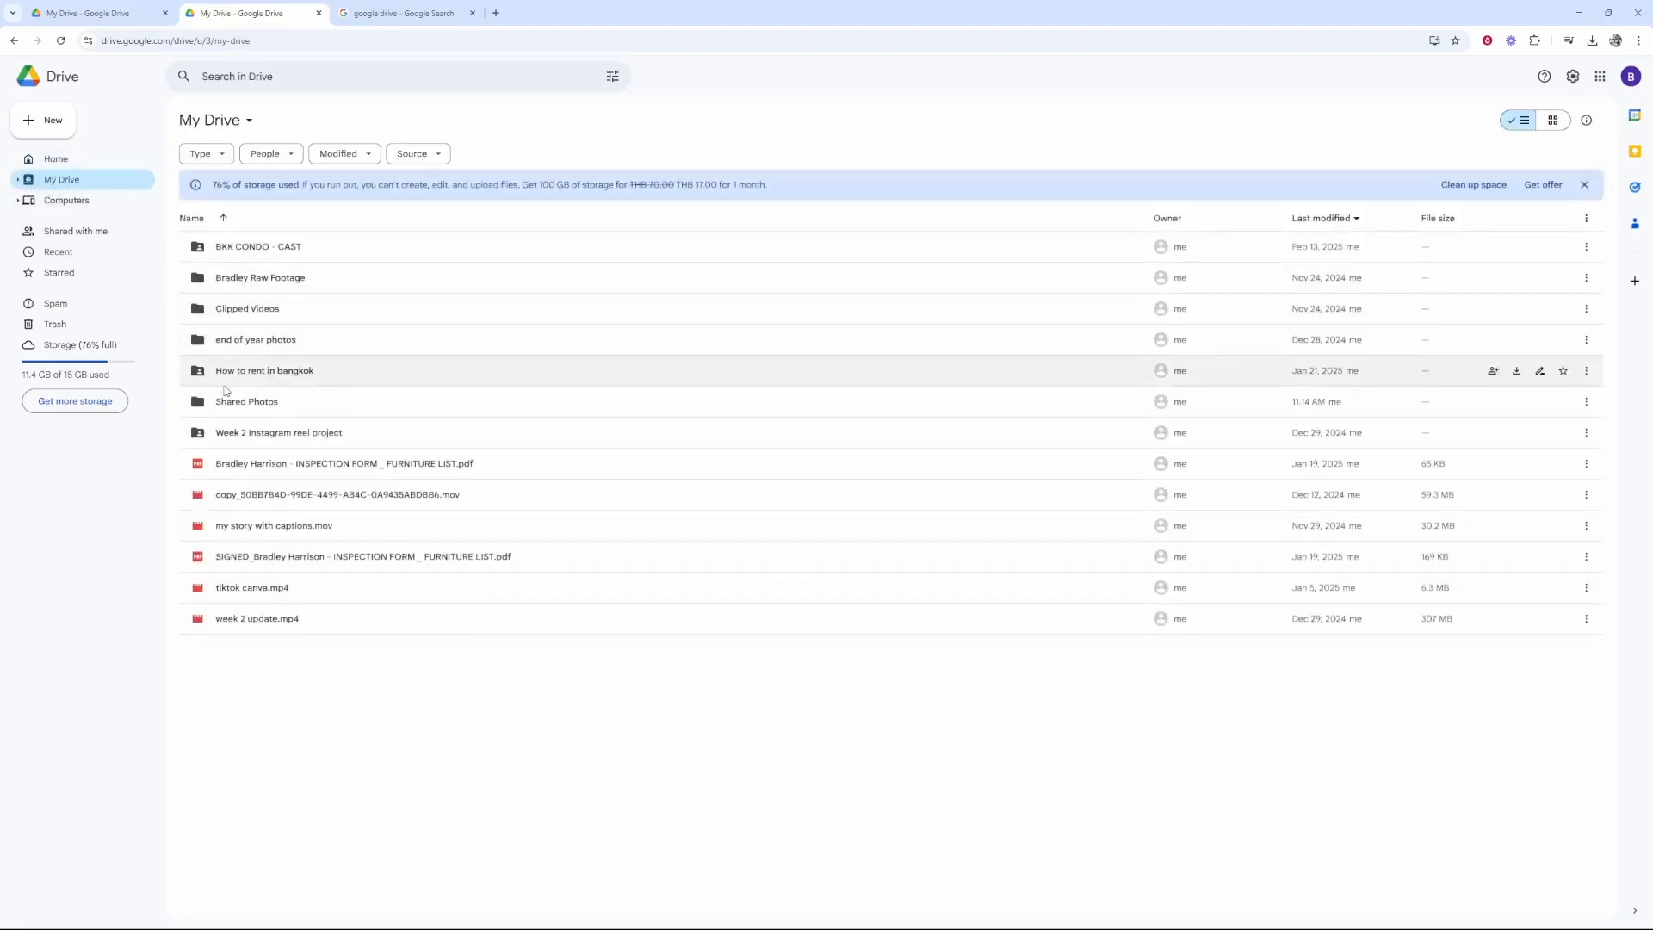
pyautogui.moveTo(246, 401)
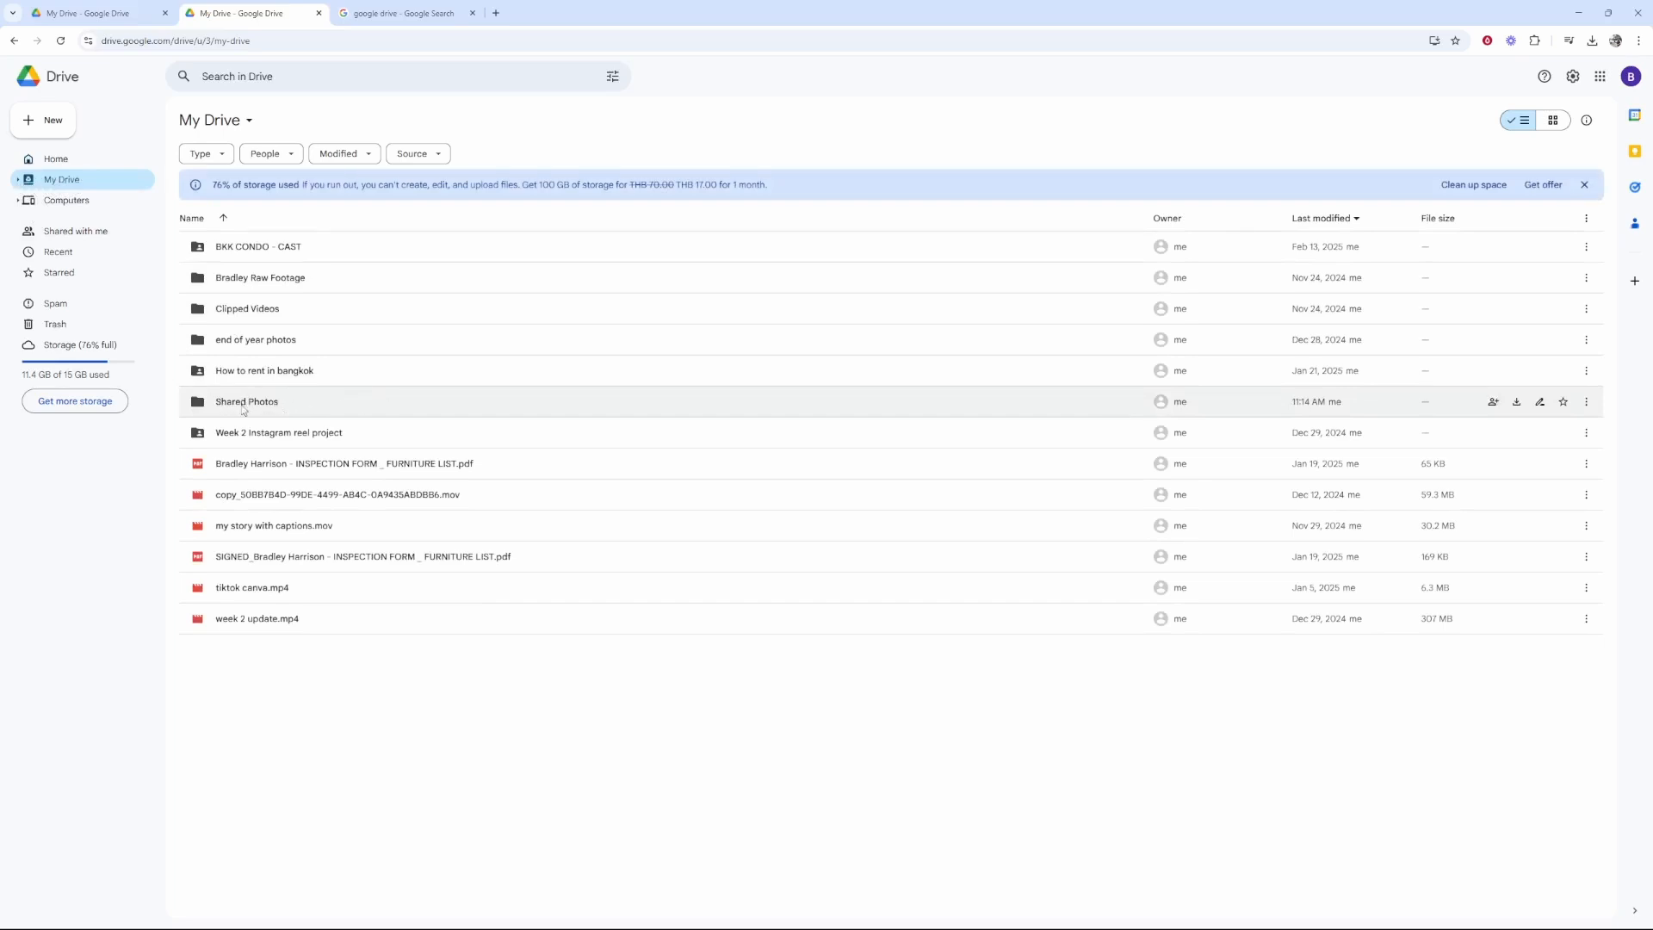
pyautogui.moveTo(246, 401)
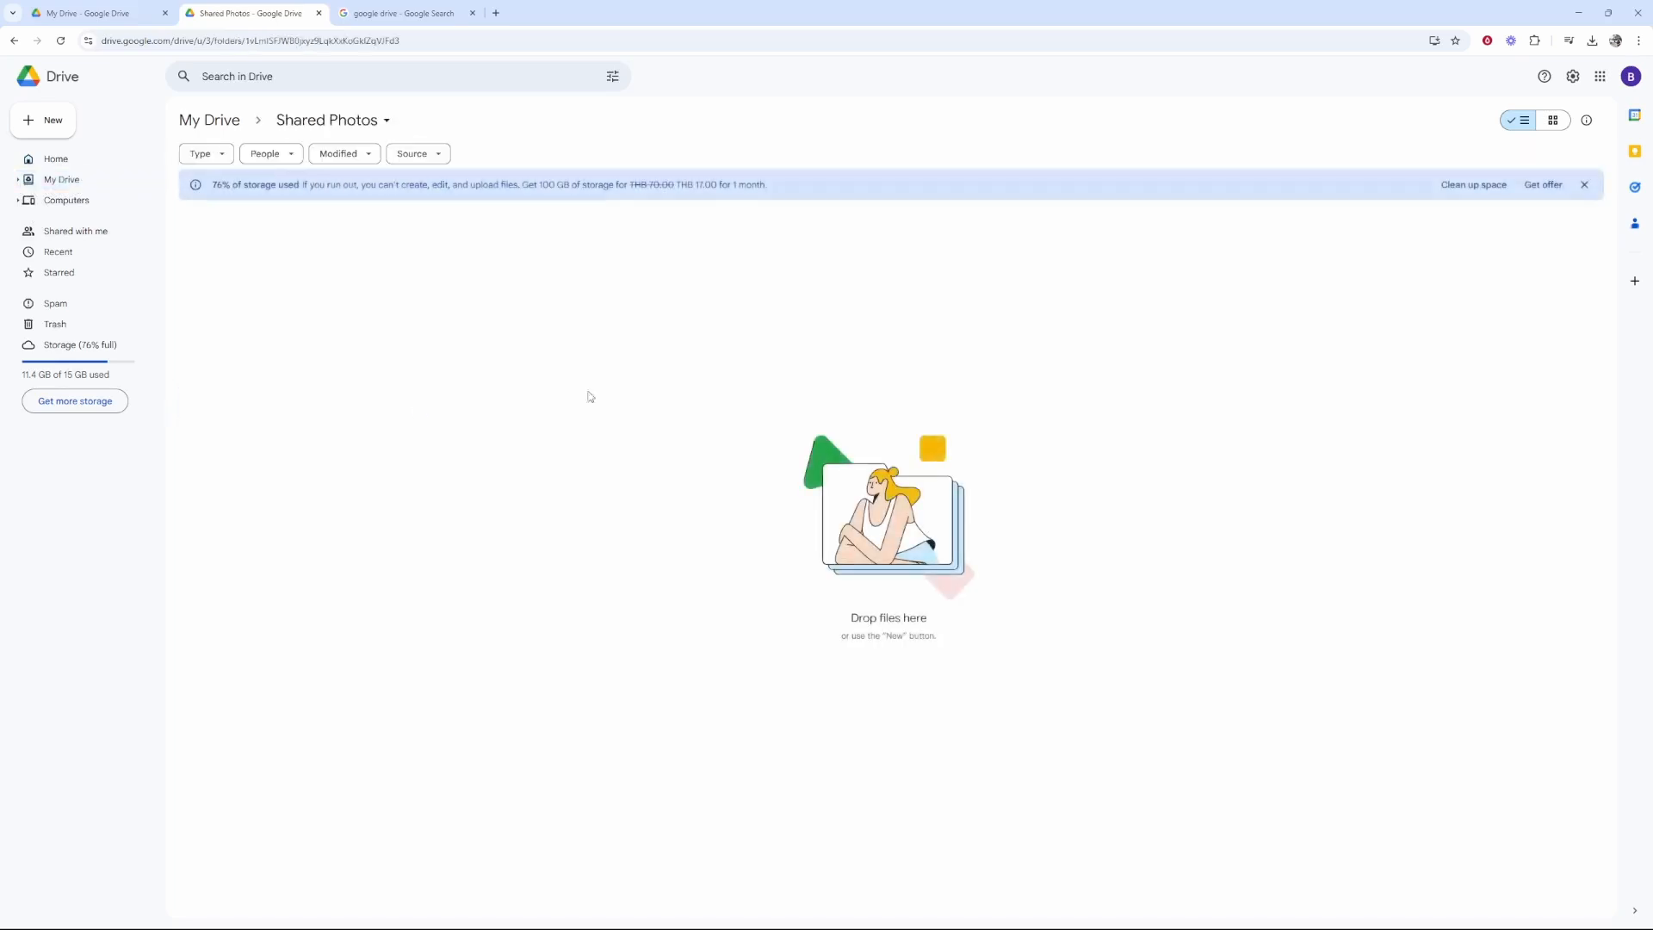
pyautogui.moveTo(764, 420)
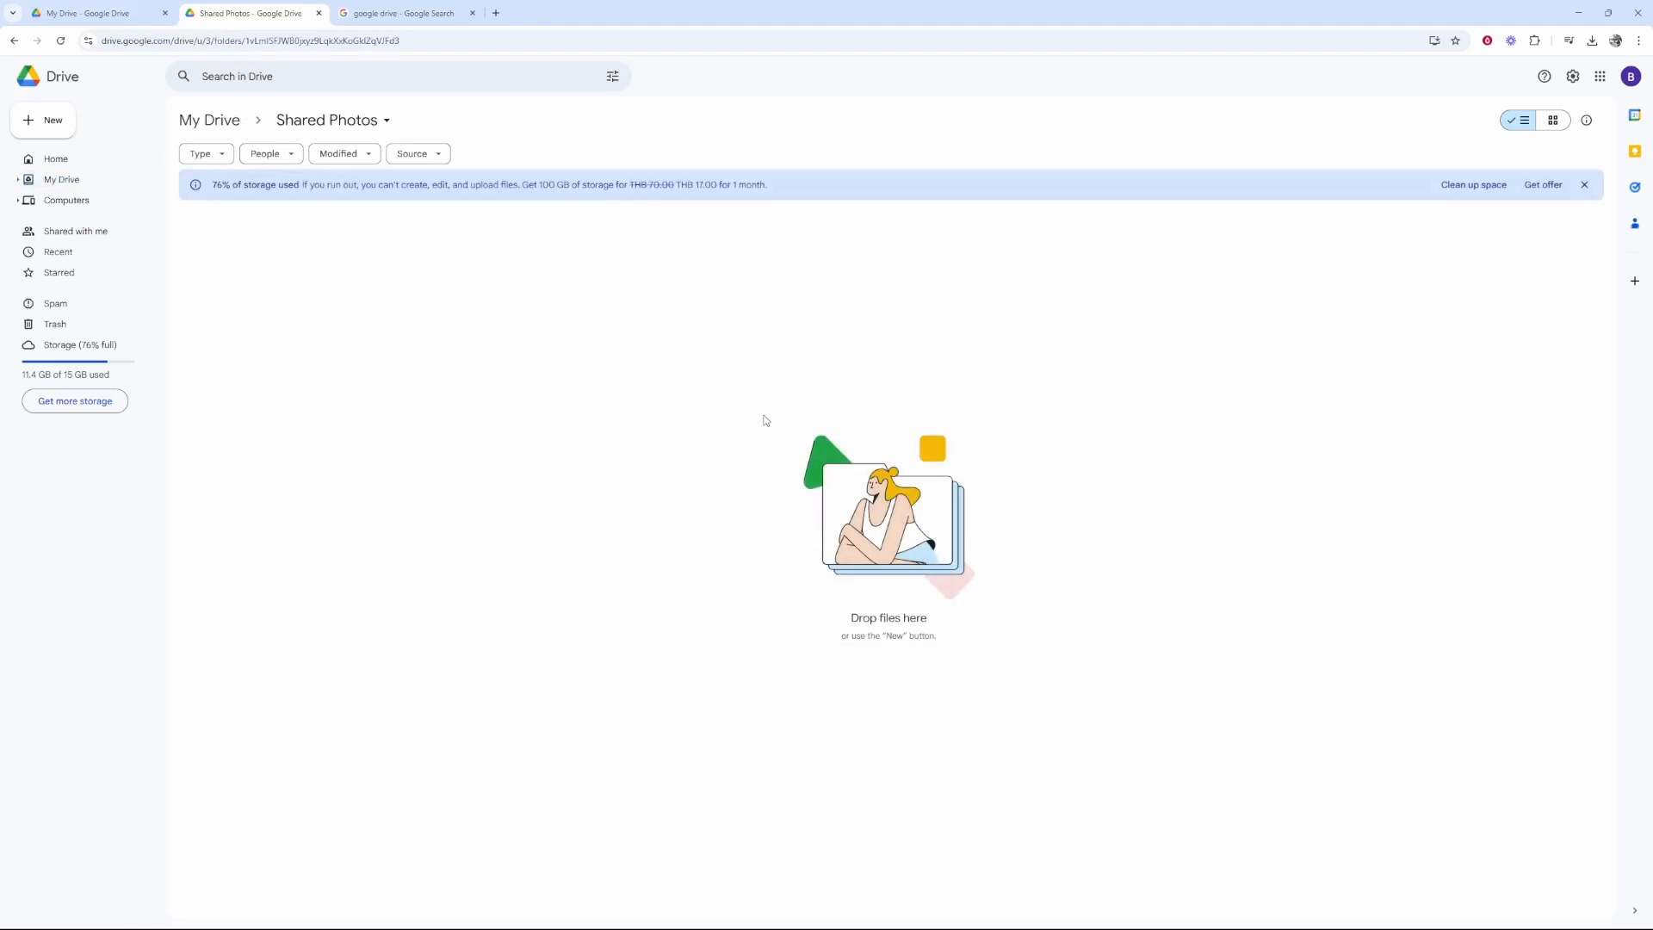
pyautogui.moveTo(370, 295)
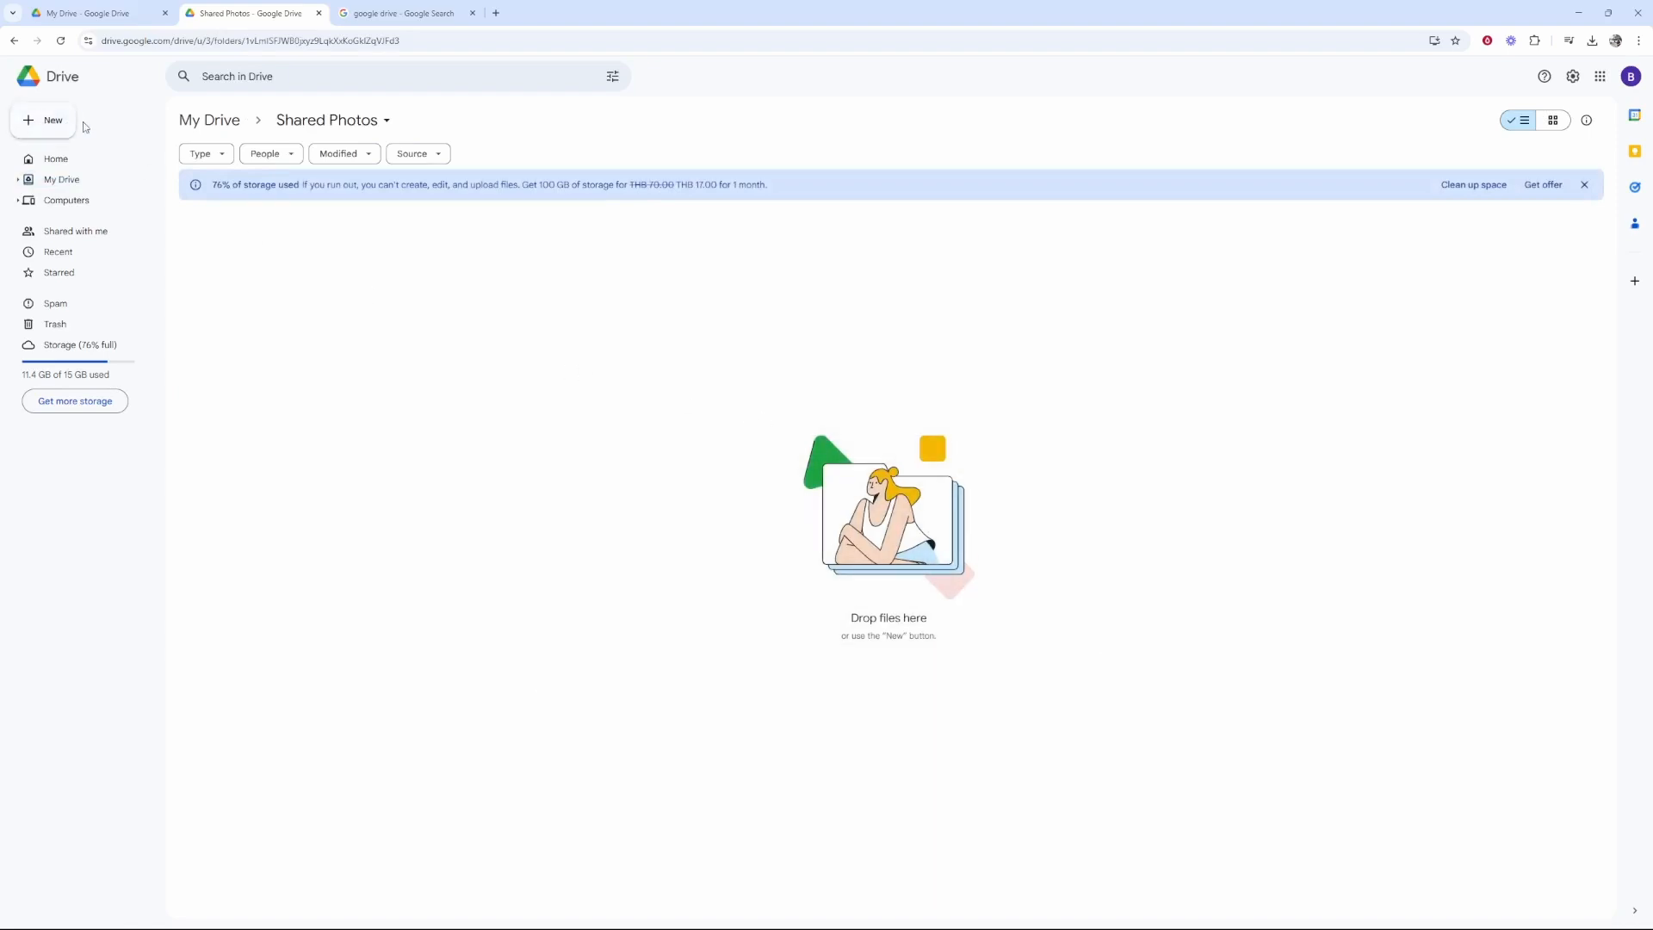
# - Start a file upload into Shared Photos and select the three pexels JPG photos in Downloads
pyautogui.click(43, 119)
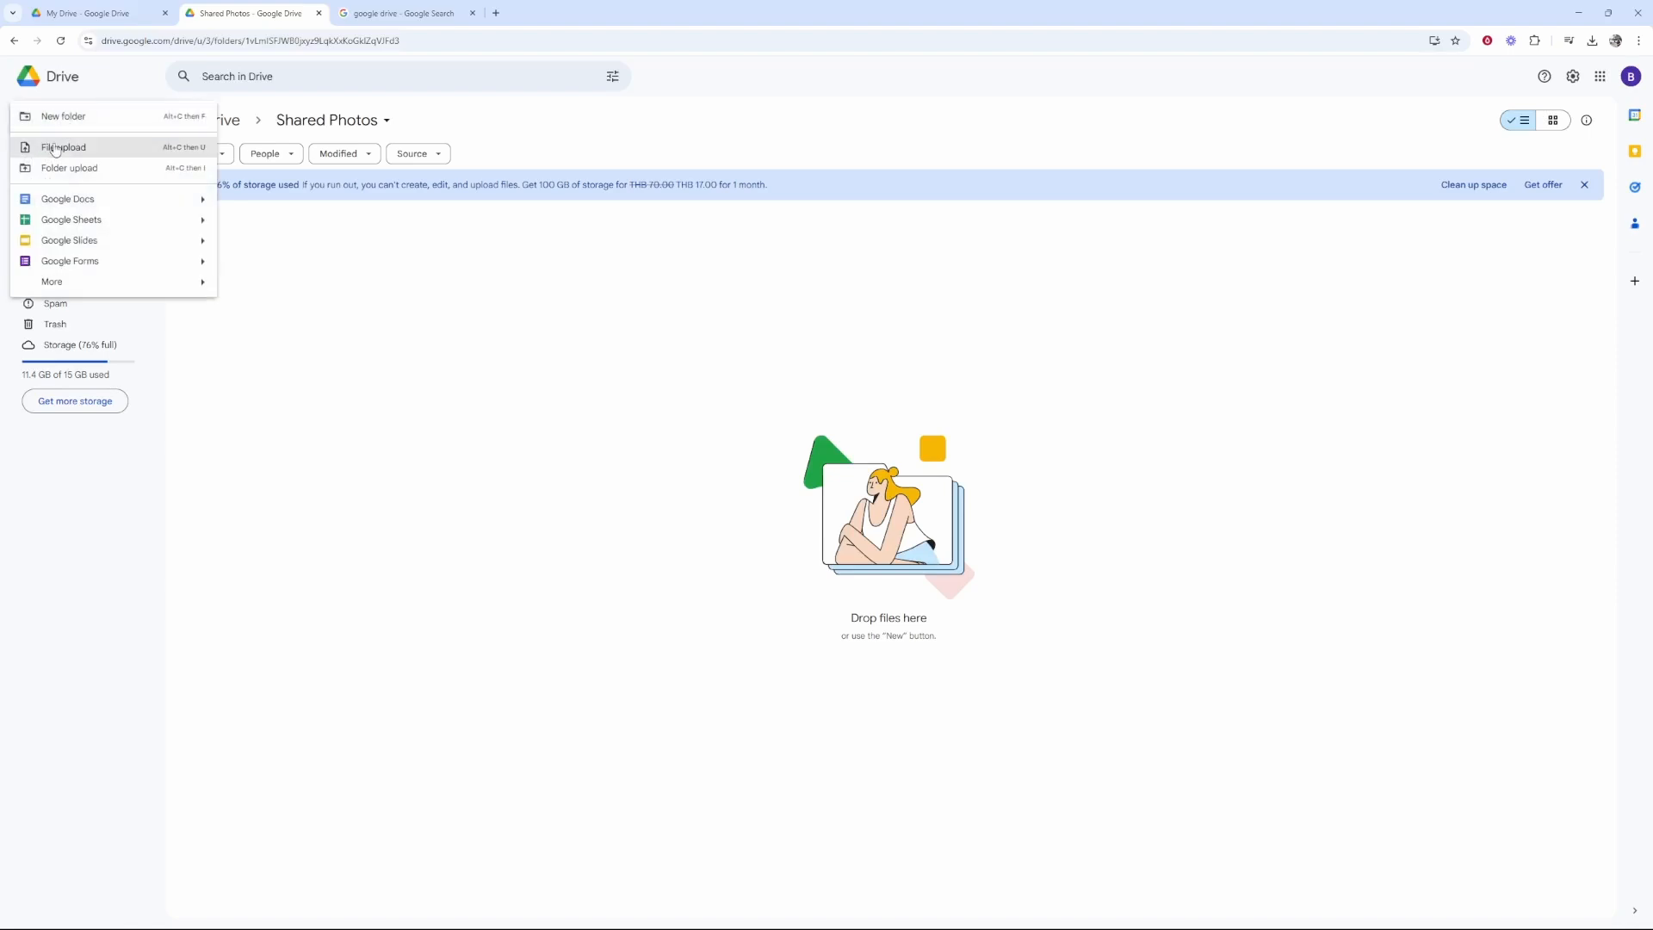
pyautogui.click(64, 146)
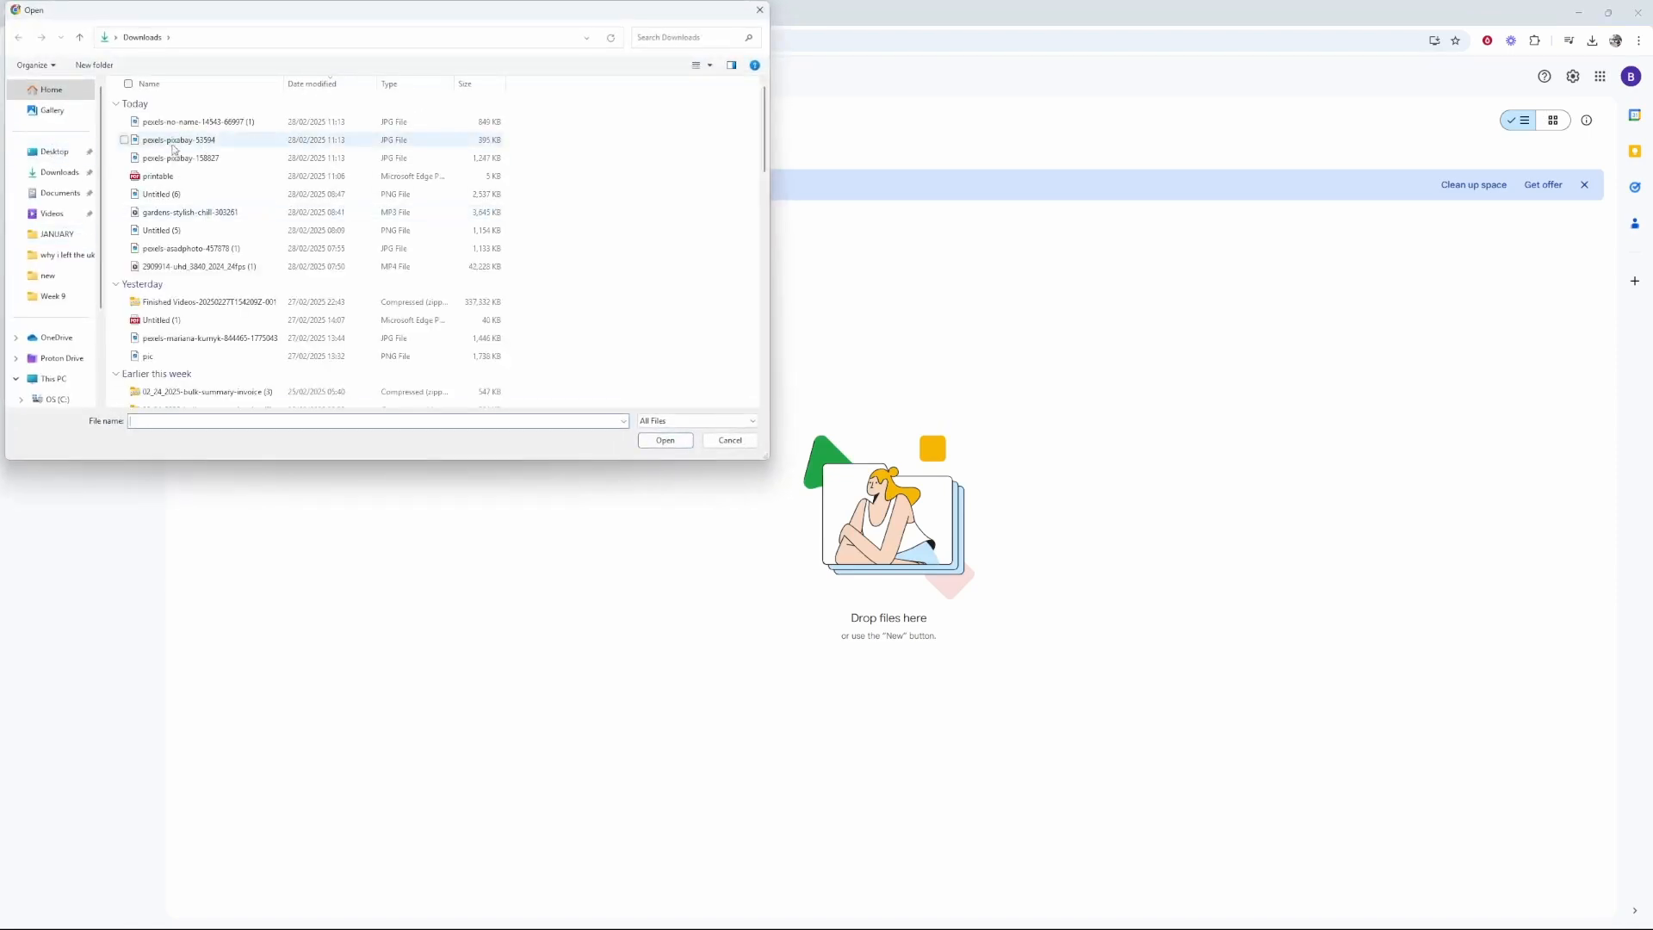
pyautogui.click(728, 440)
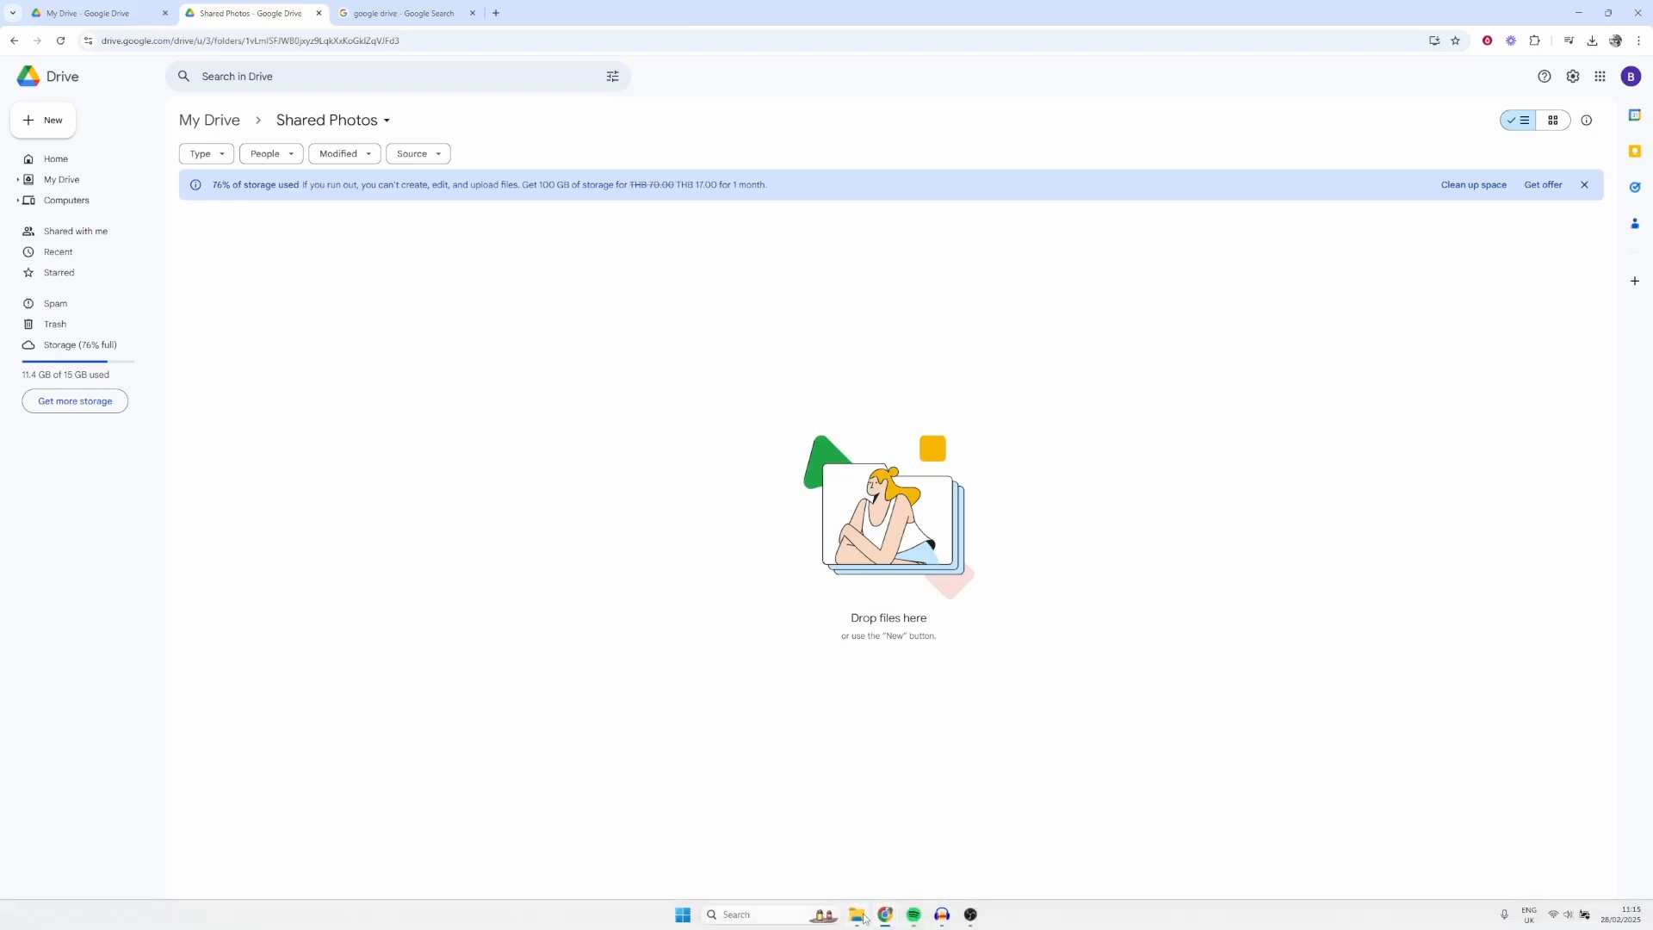
pyautogui.click(858, 917)
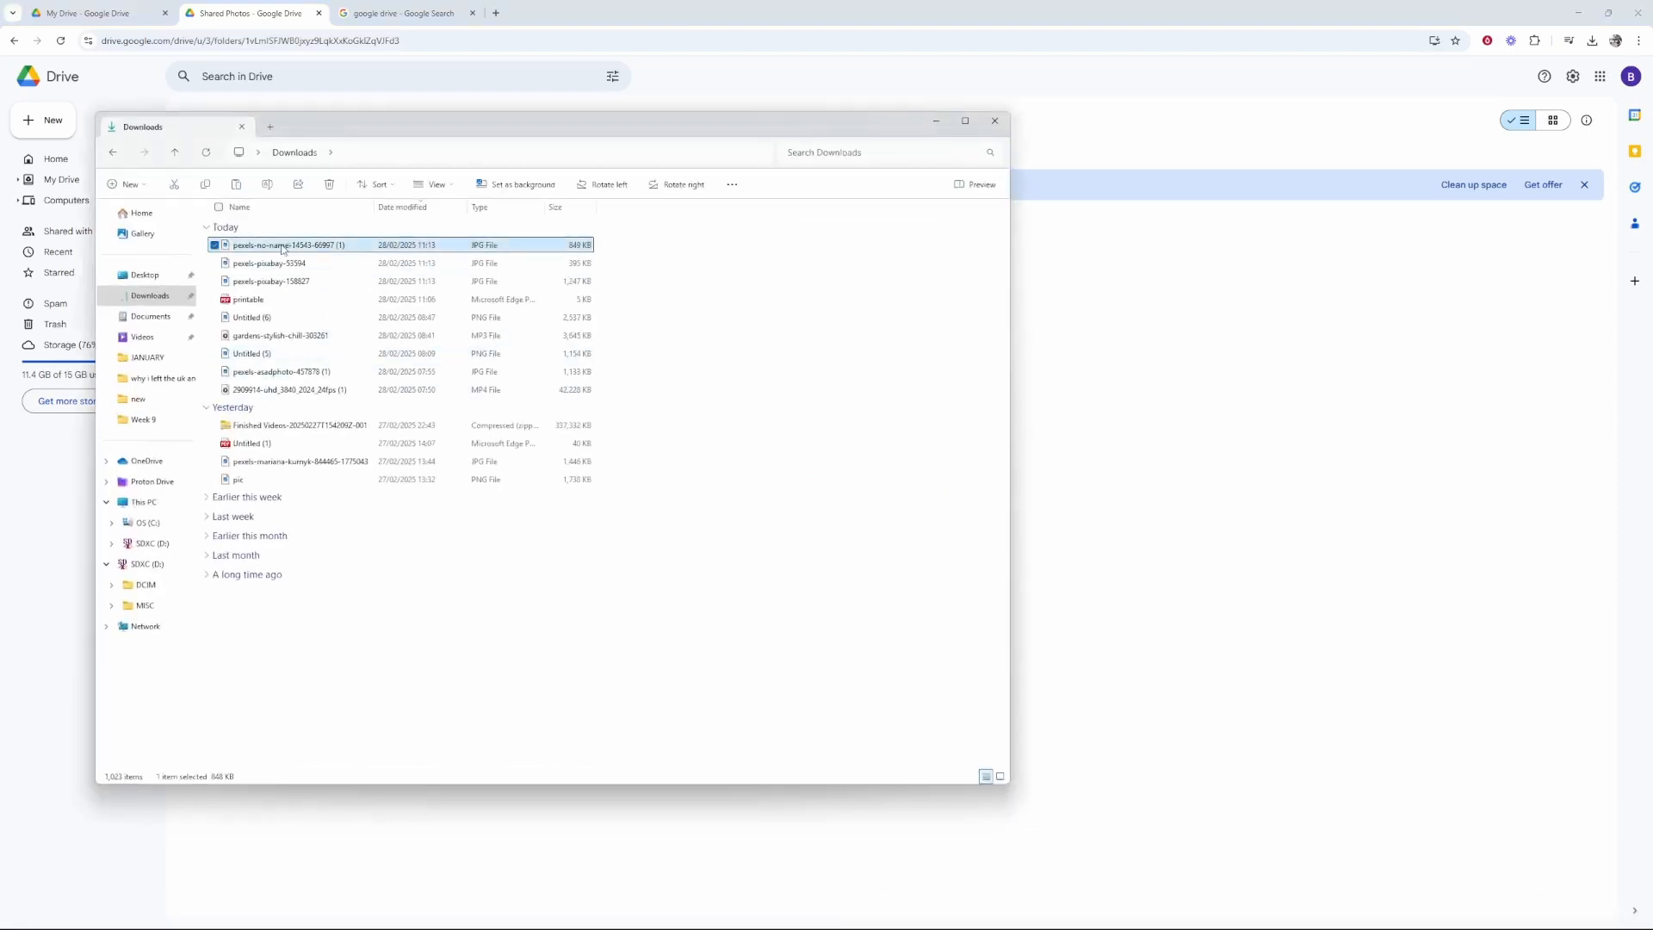
pyautogui.click(271, 281)
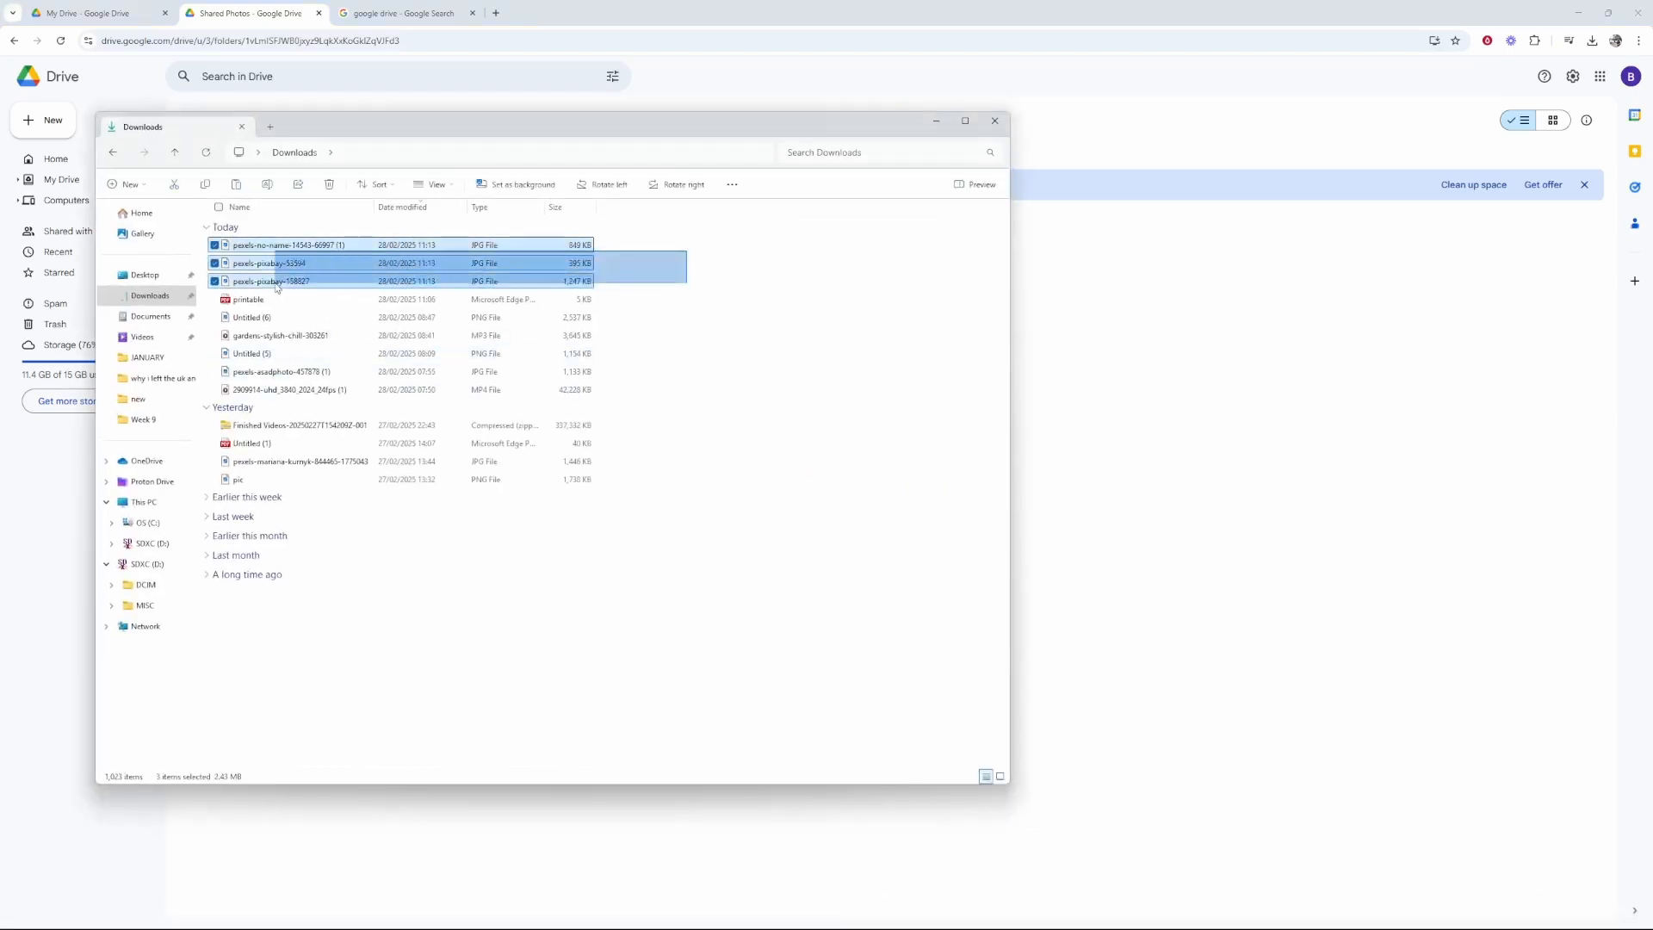
pyautogui.moveTo(329, 245)
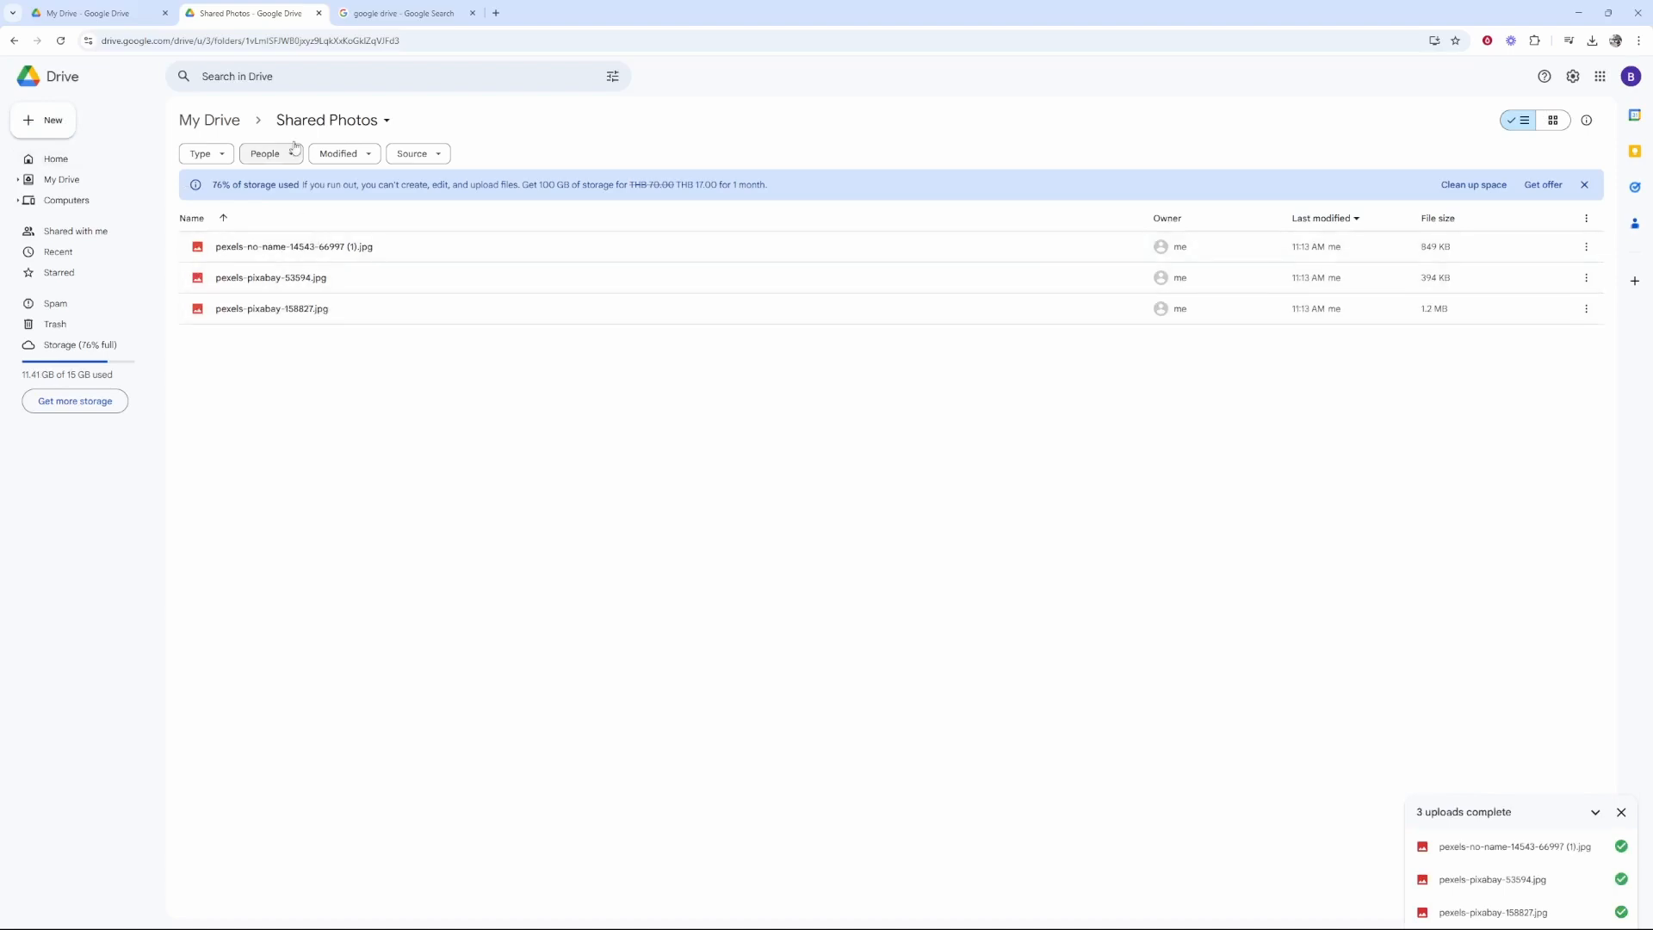
pyautogui.doubleClick(270, 277)
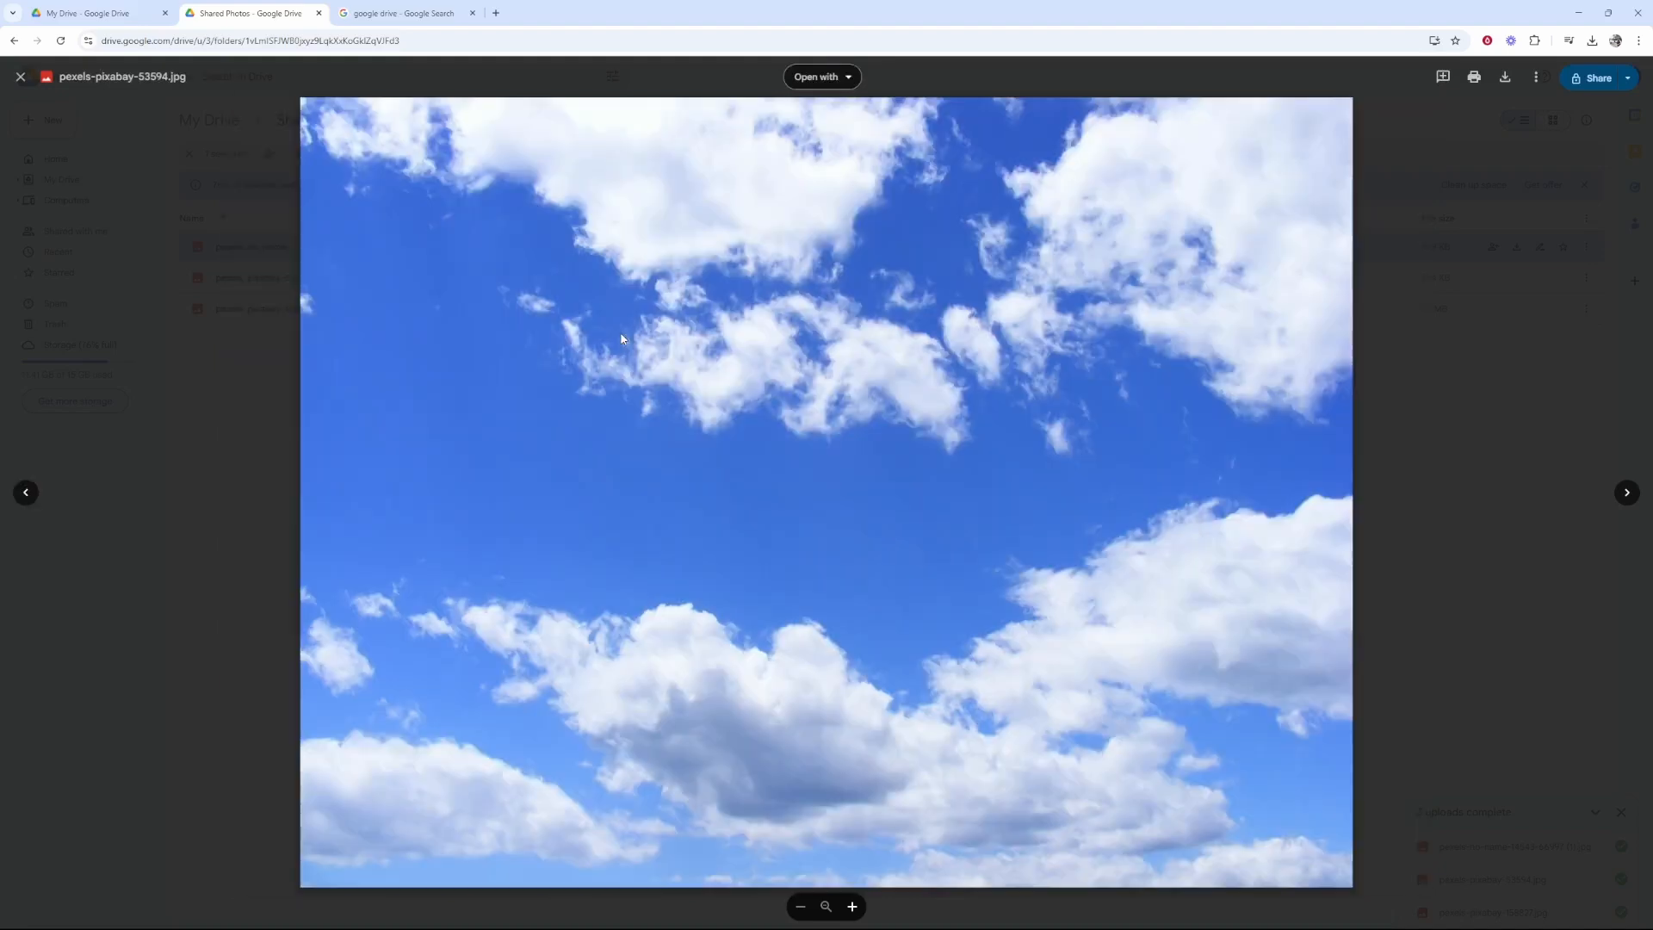
pyautogui.click(1627, 492)
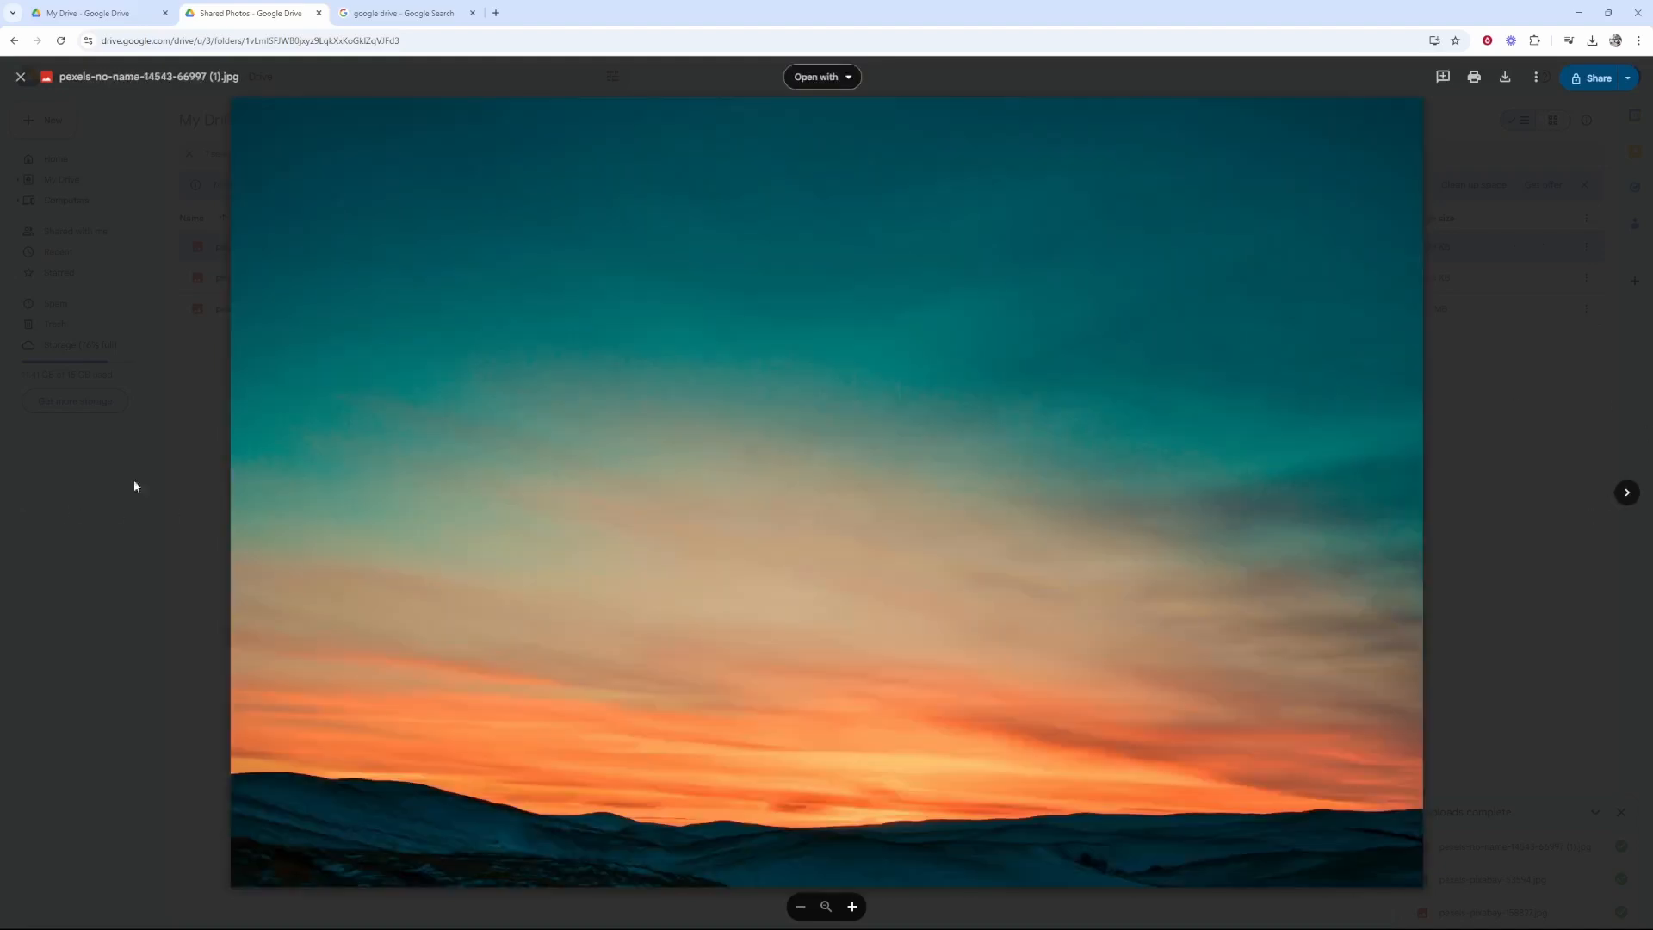
pyautogui.click(19, 78)
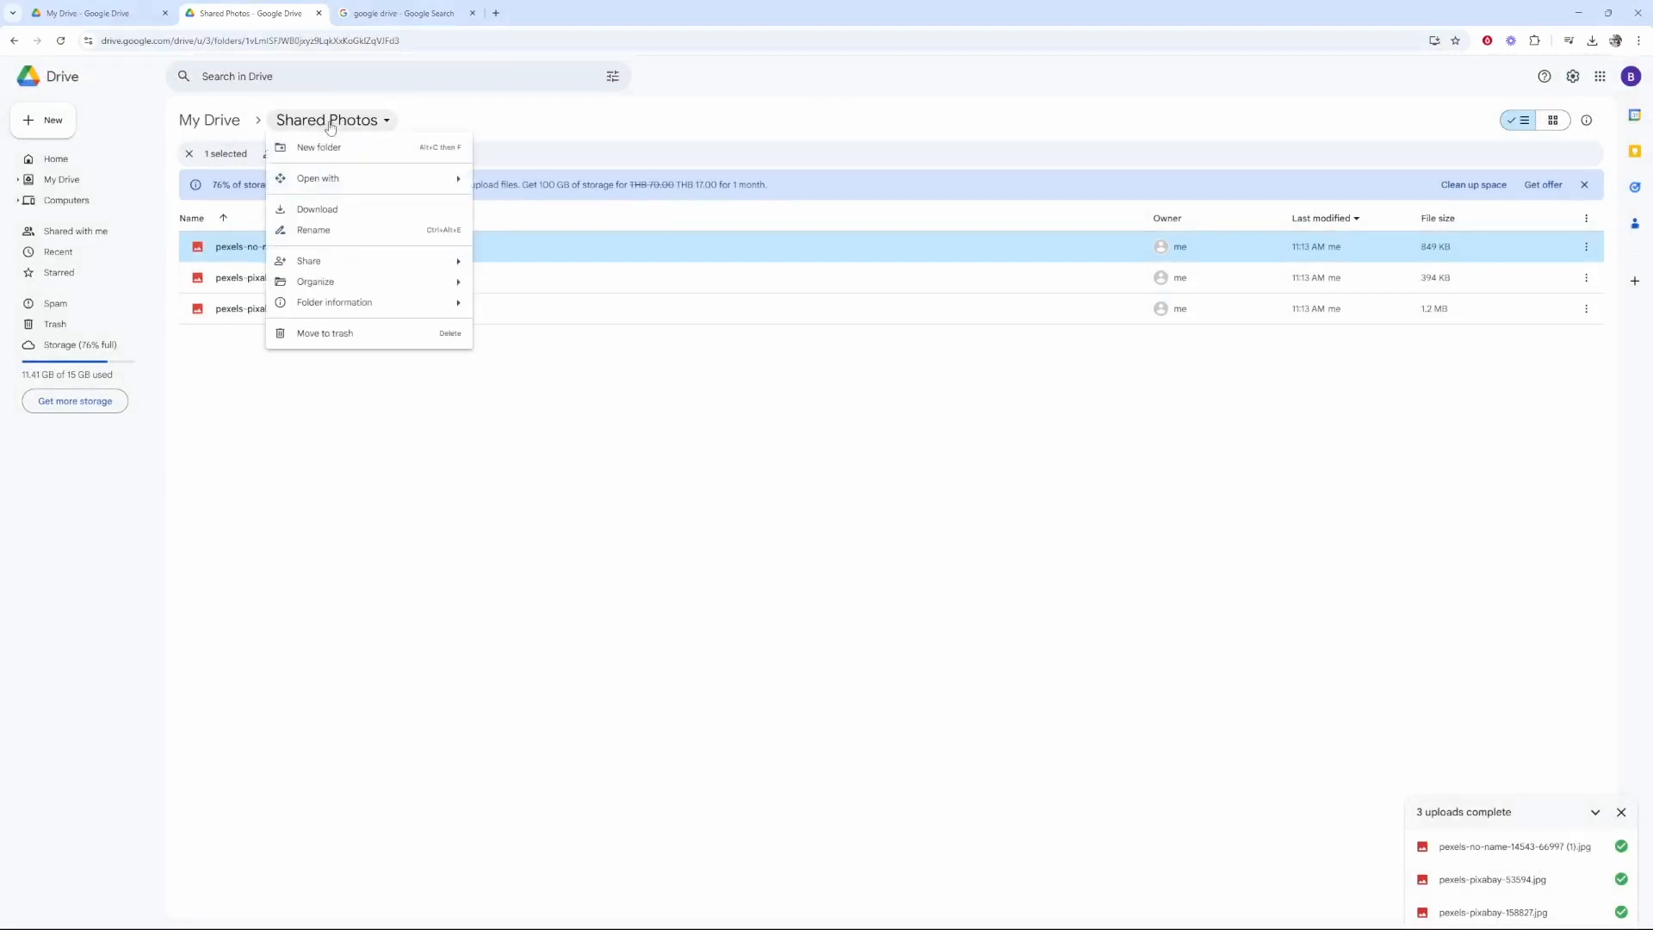
pyautogui.moveTo(308, 260)
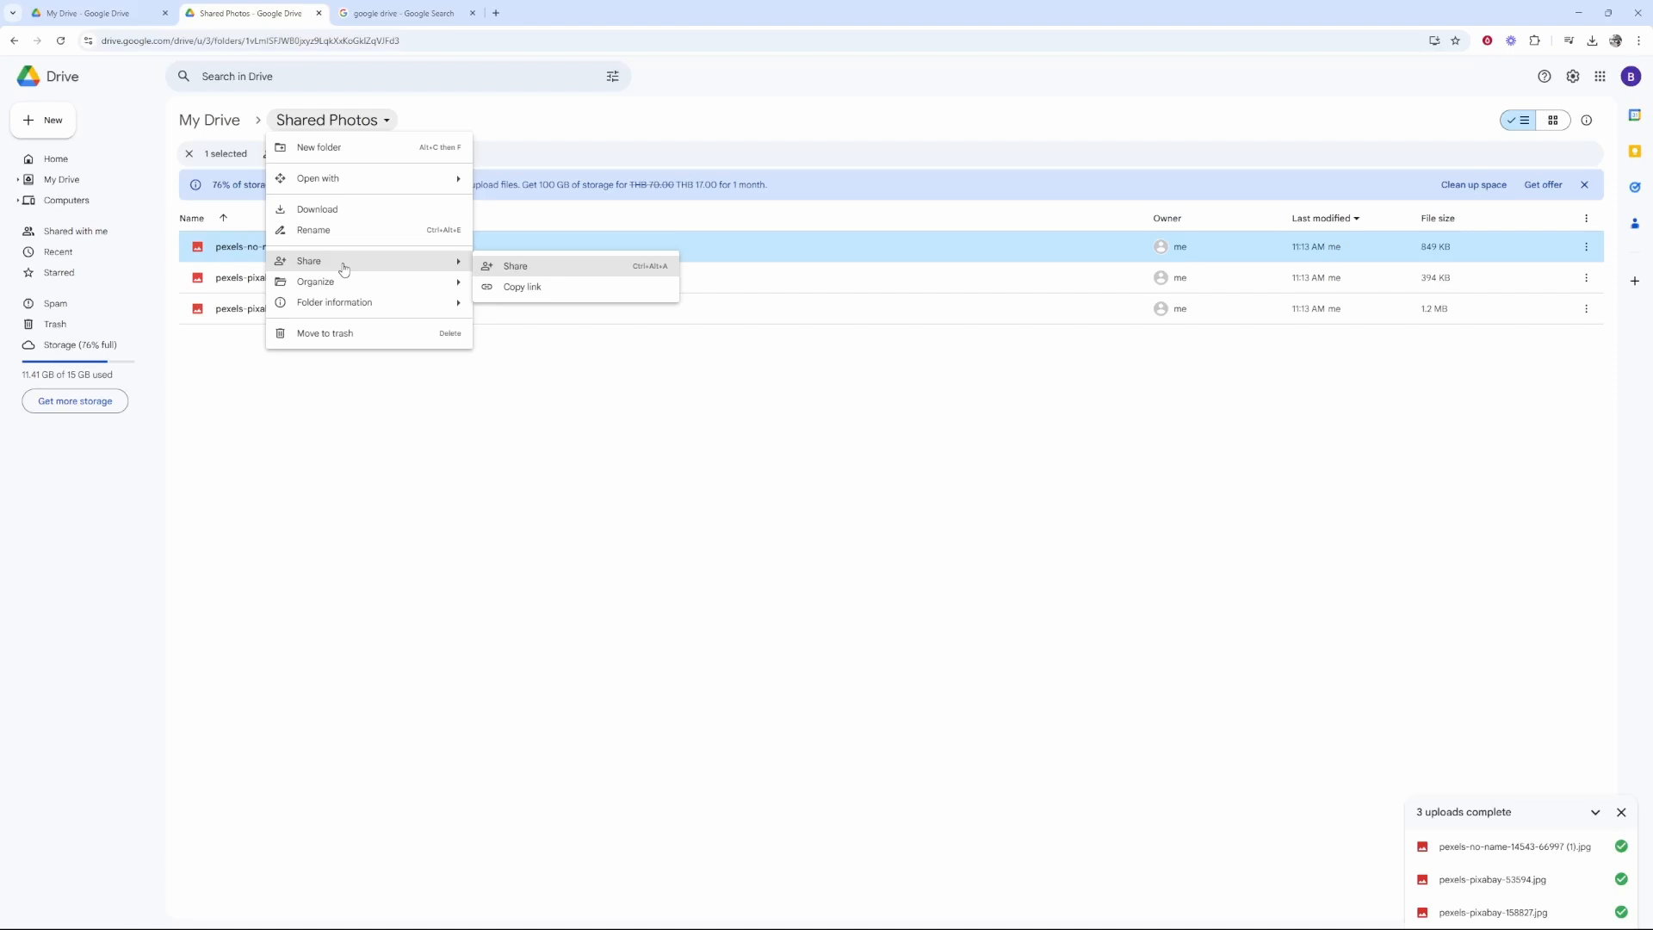
pyautogui.moveTo(539, 275)
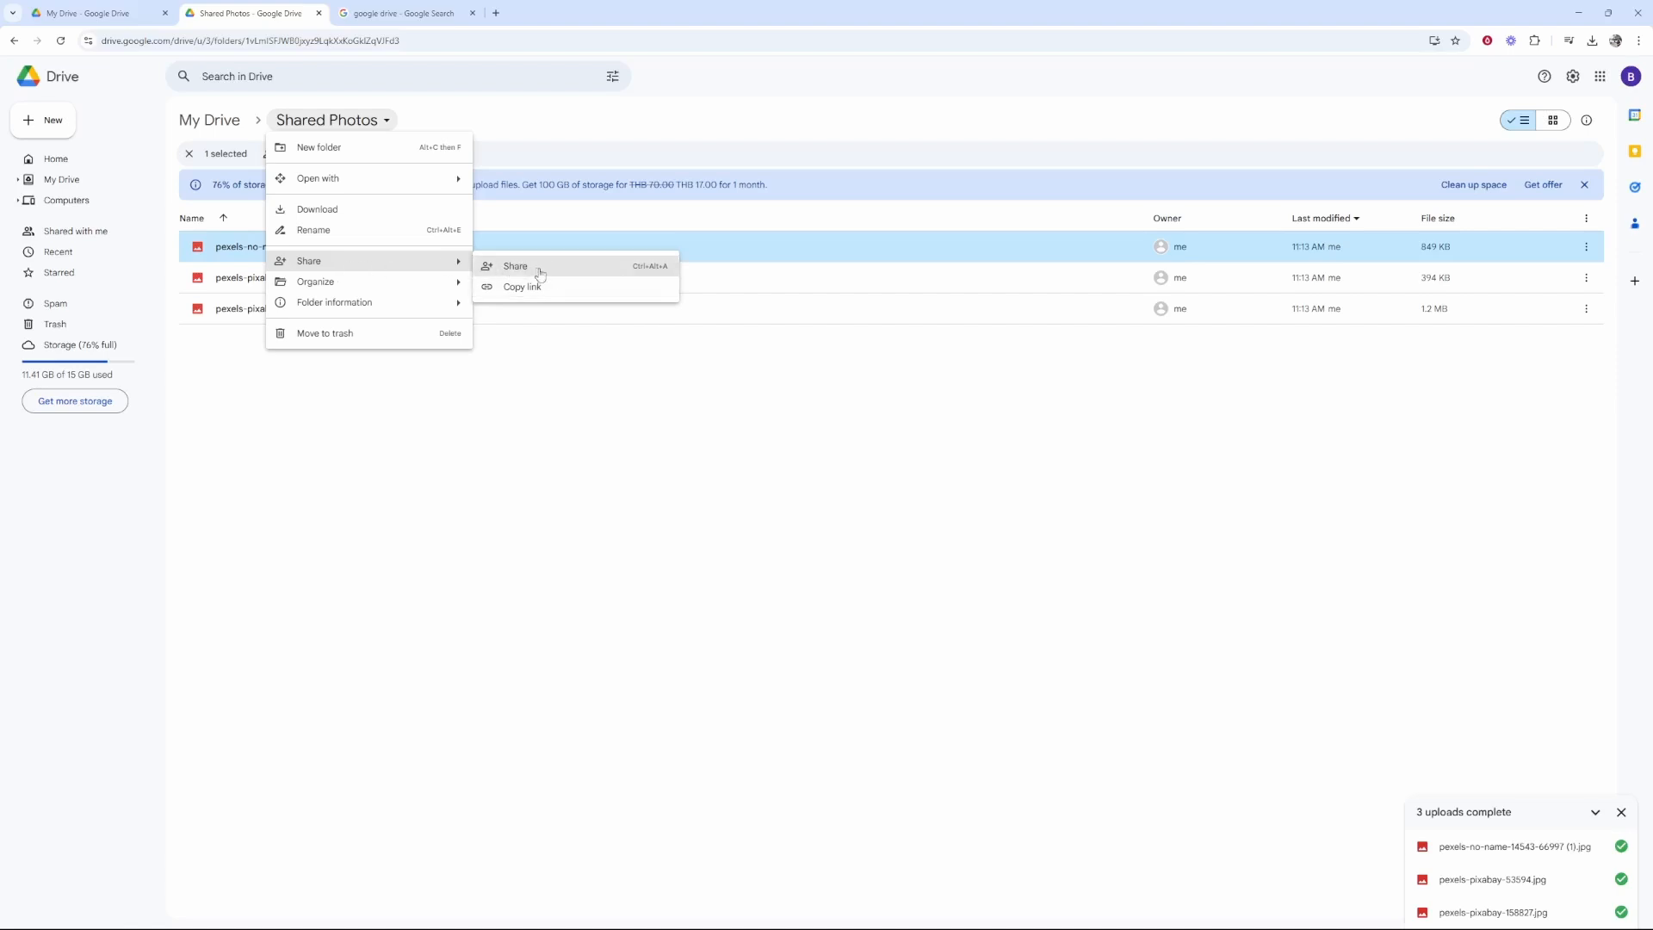
# - Bring up the sharing dialog for the Shared Photos folder, still set to Restricted
pyautogui.click(514, 265)
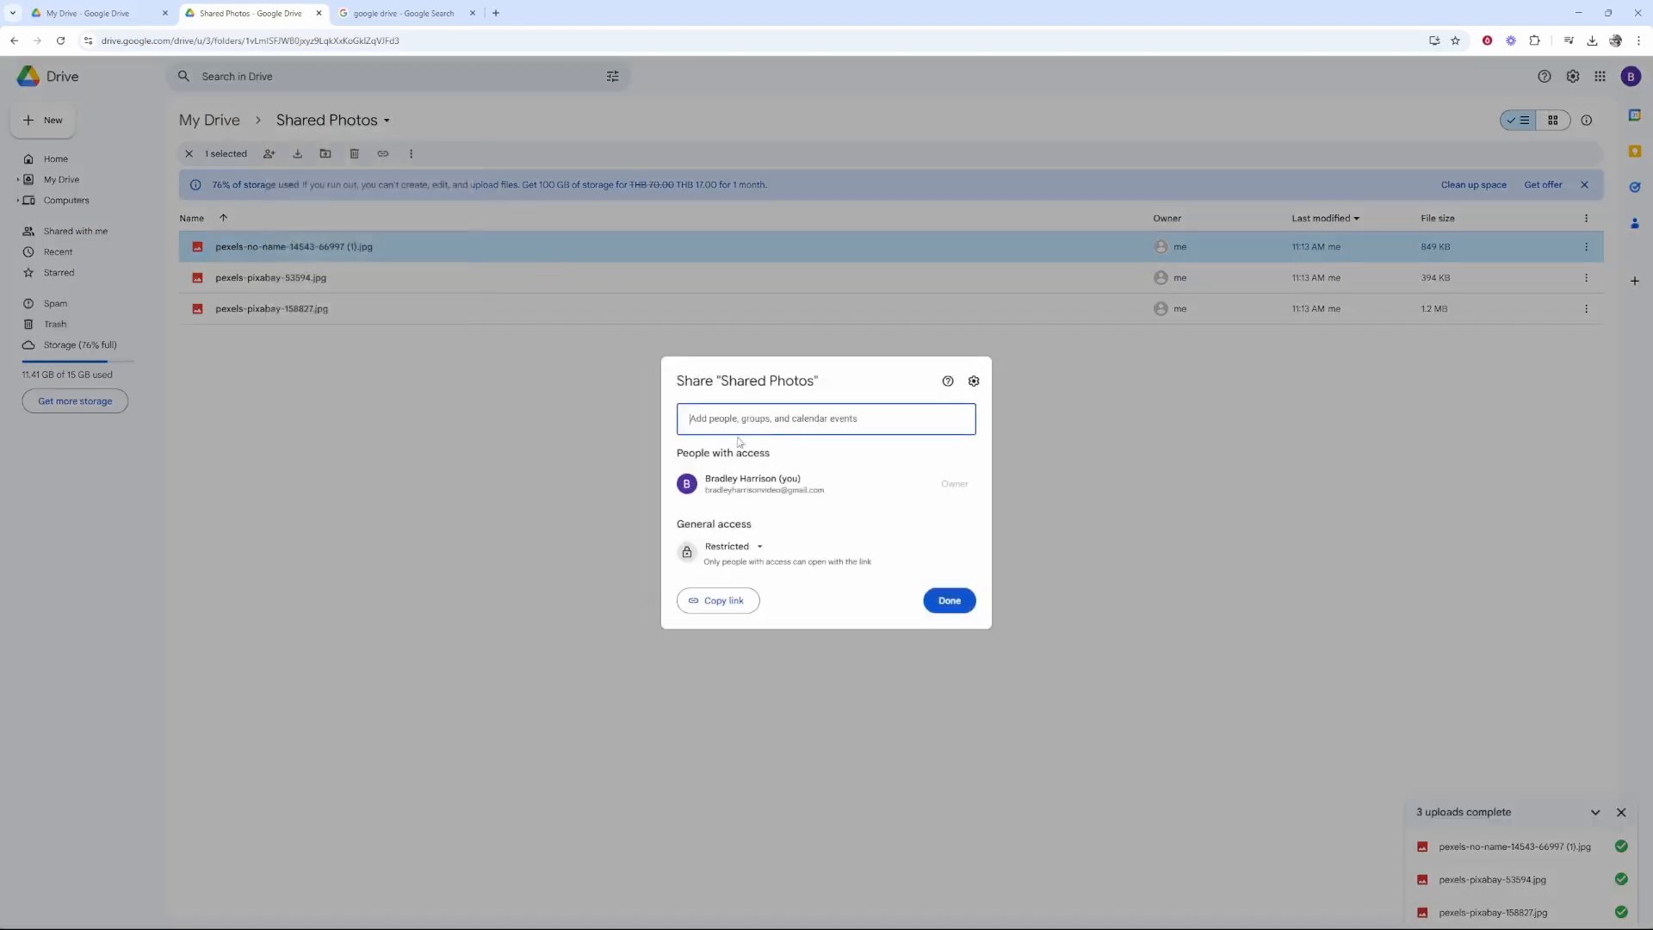
pyautogui.moveTo(947, 599)
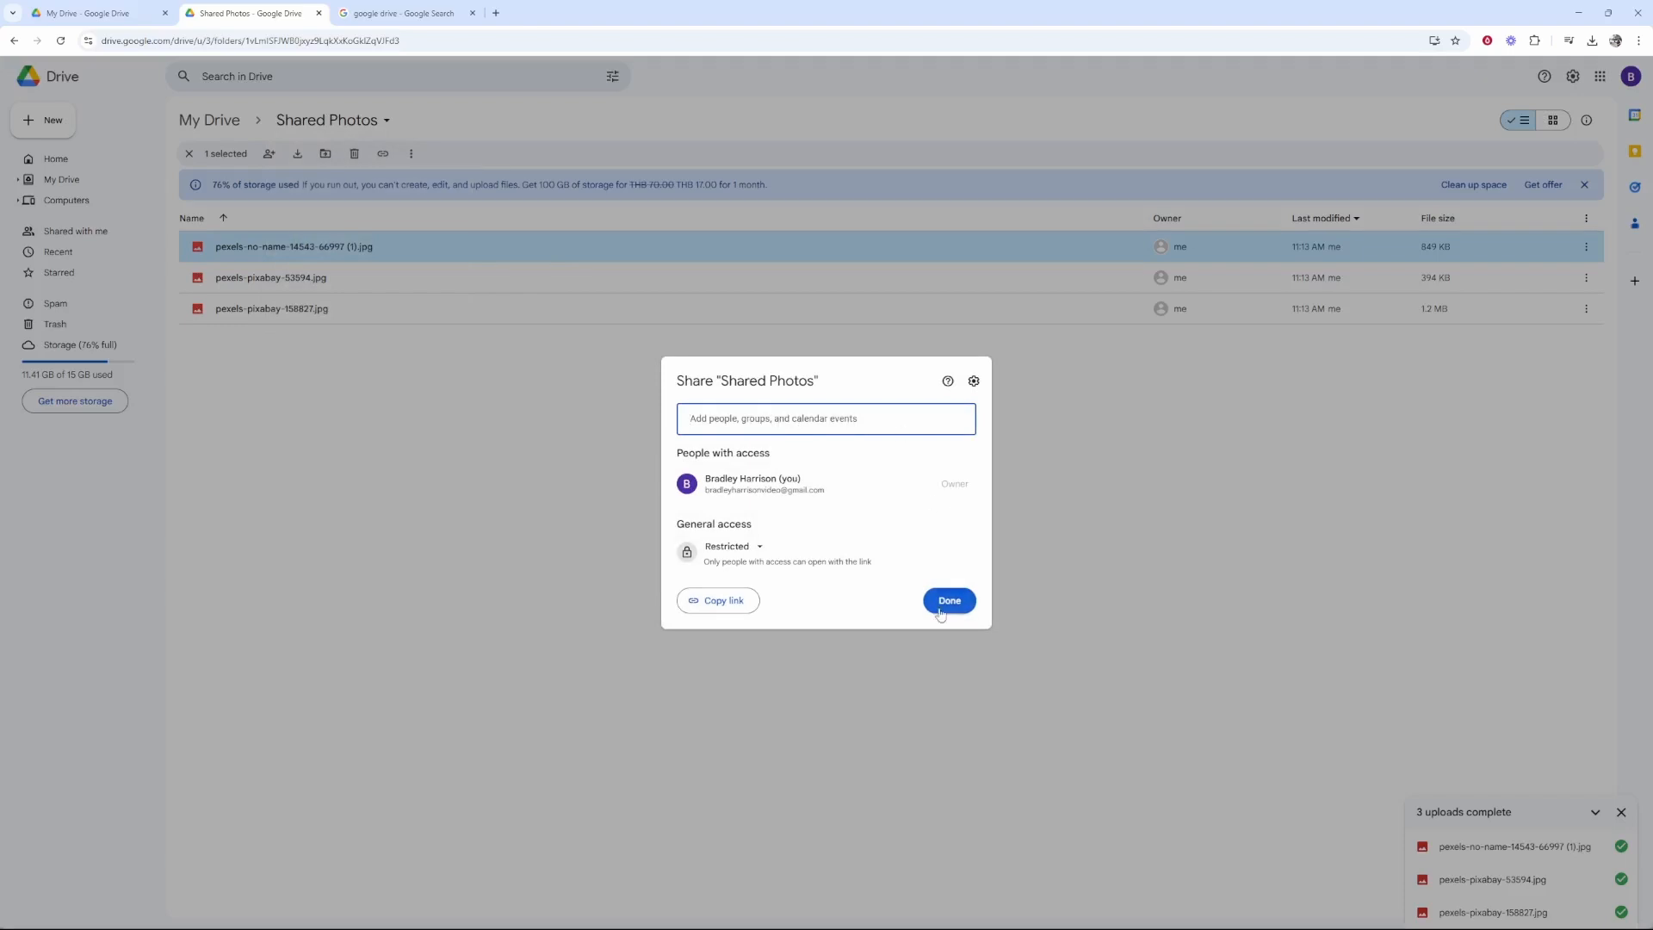
pyautogui.moveTo(899, 527)
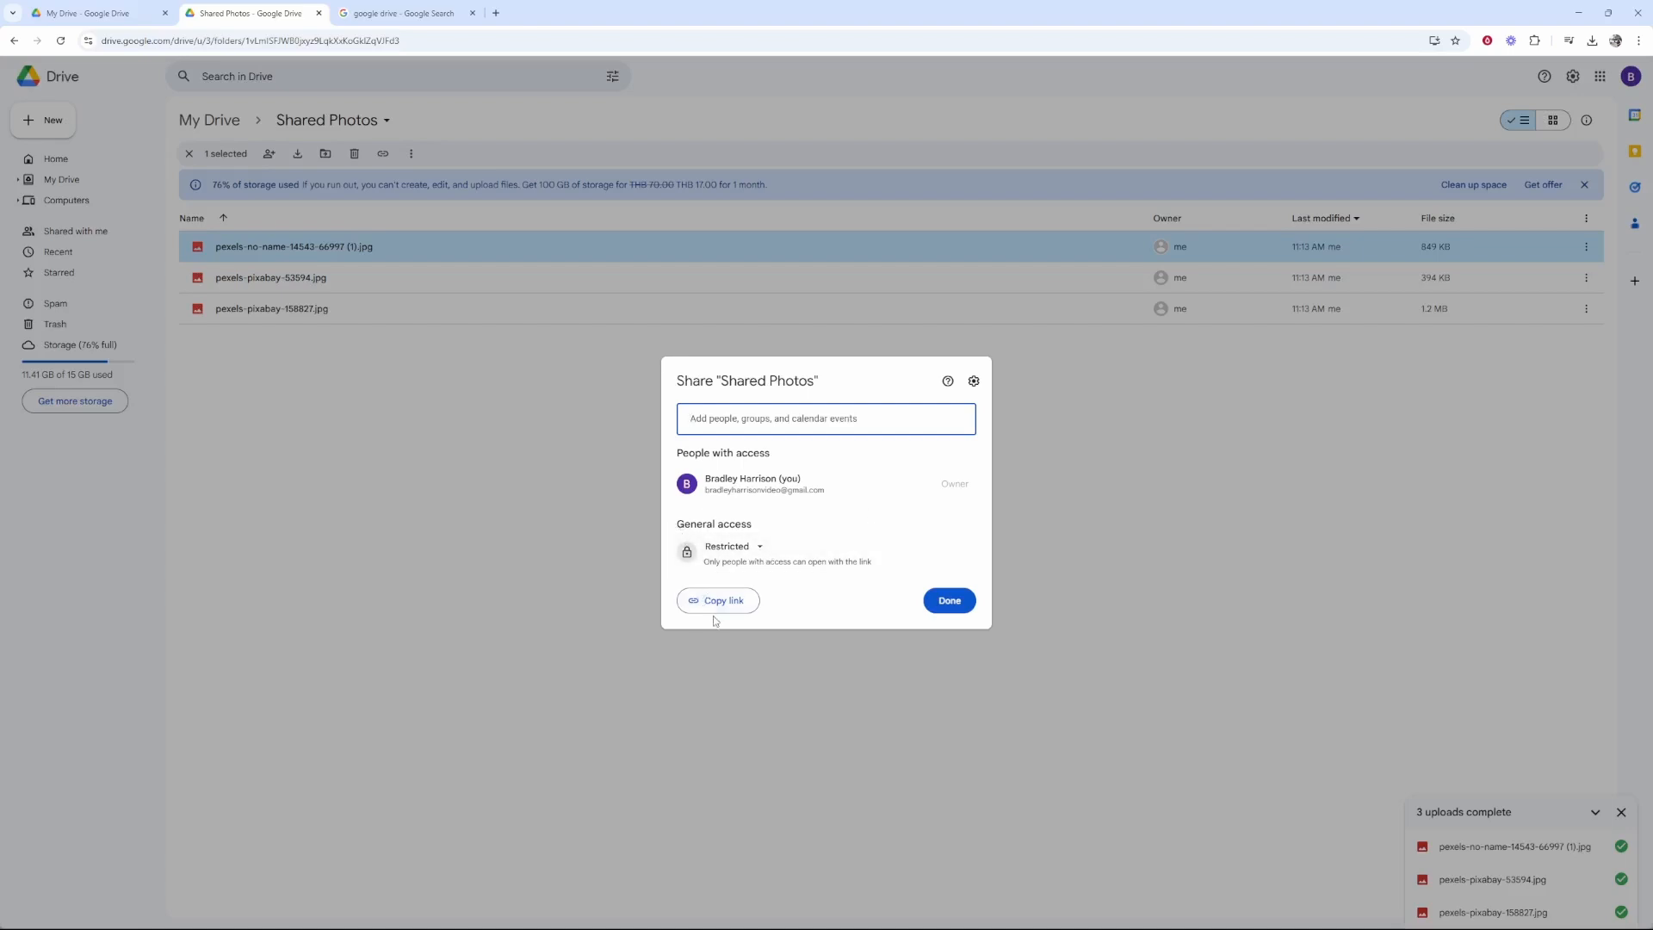
pyautogui.click(716, 600)
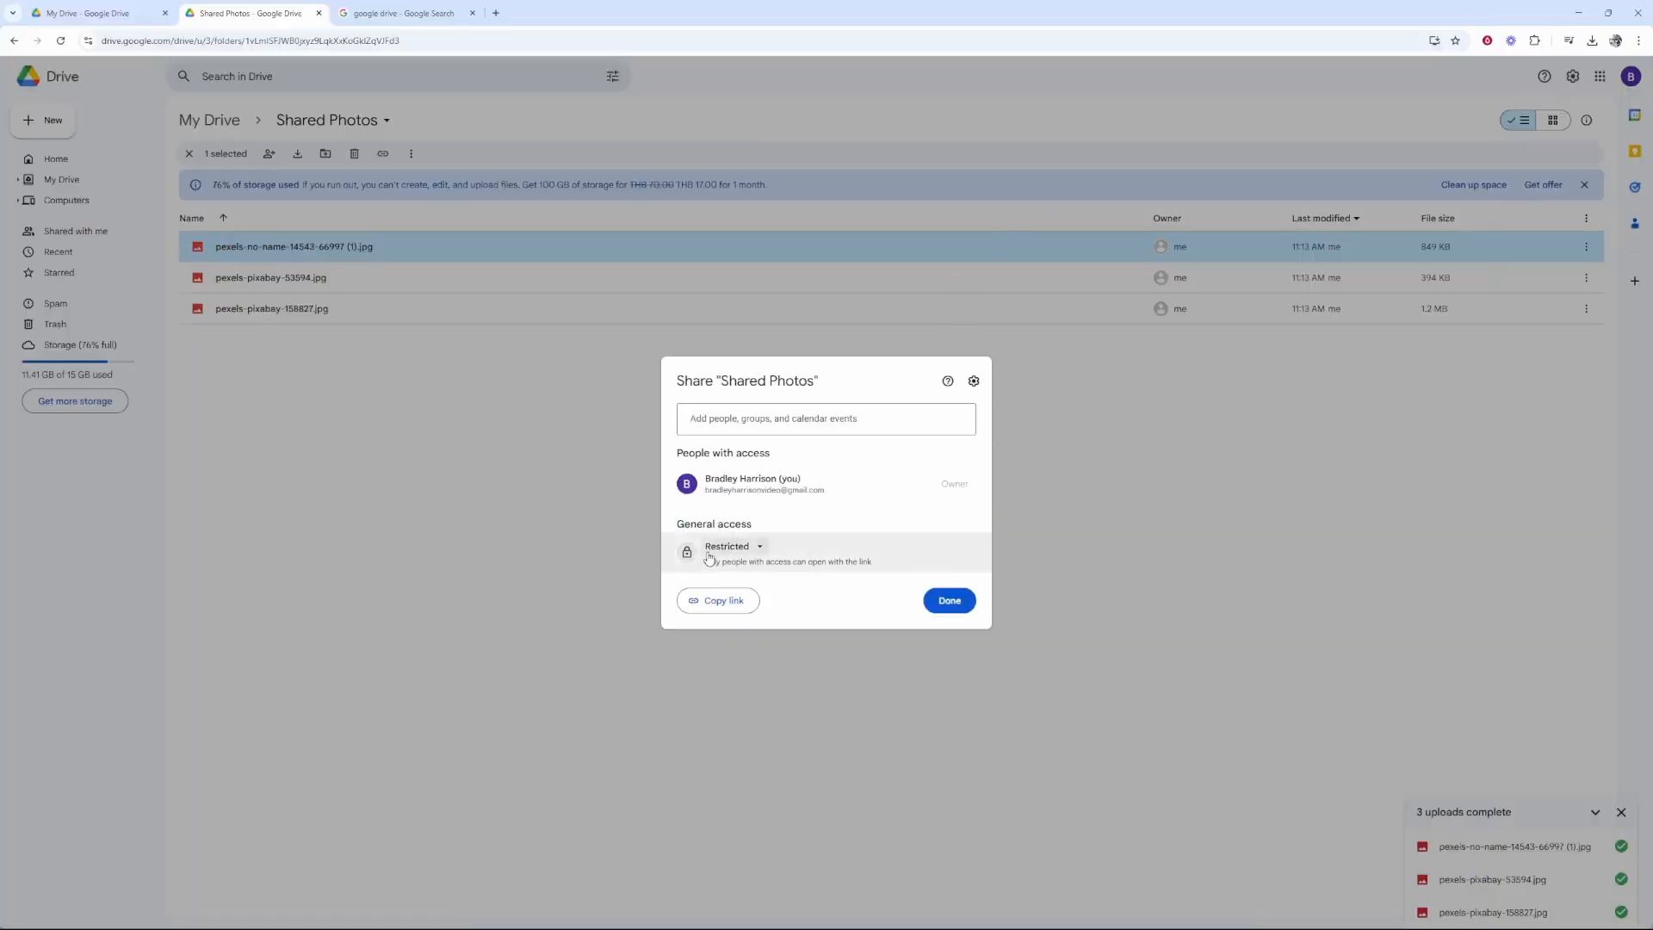
# - Set general access to 'Anyone with the link', copy the folder link and start a private window
pyautogui.click(732, 546)
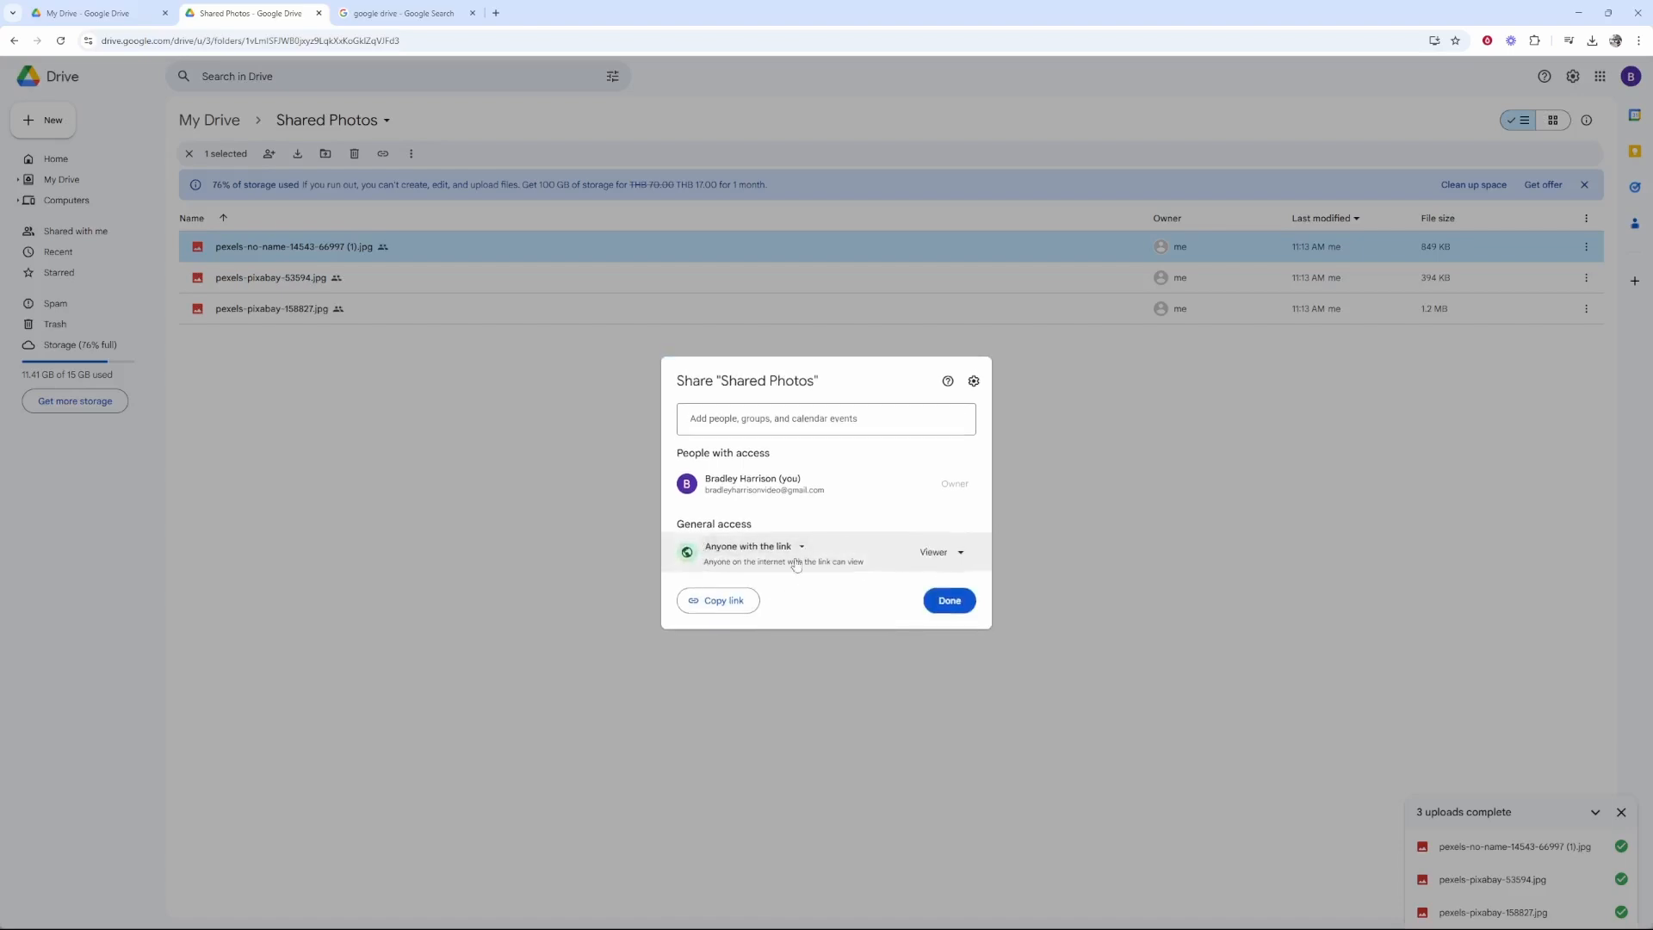
pyautogui.click(1637, 40)
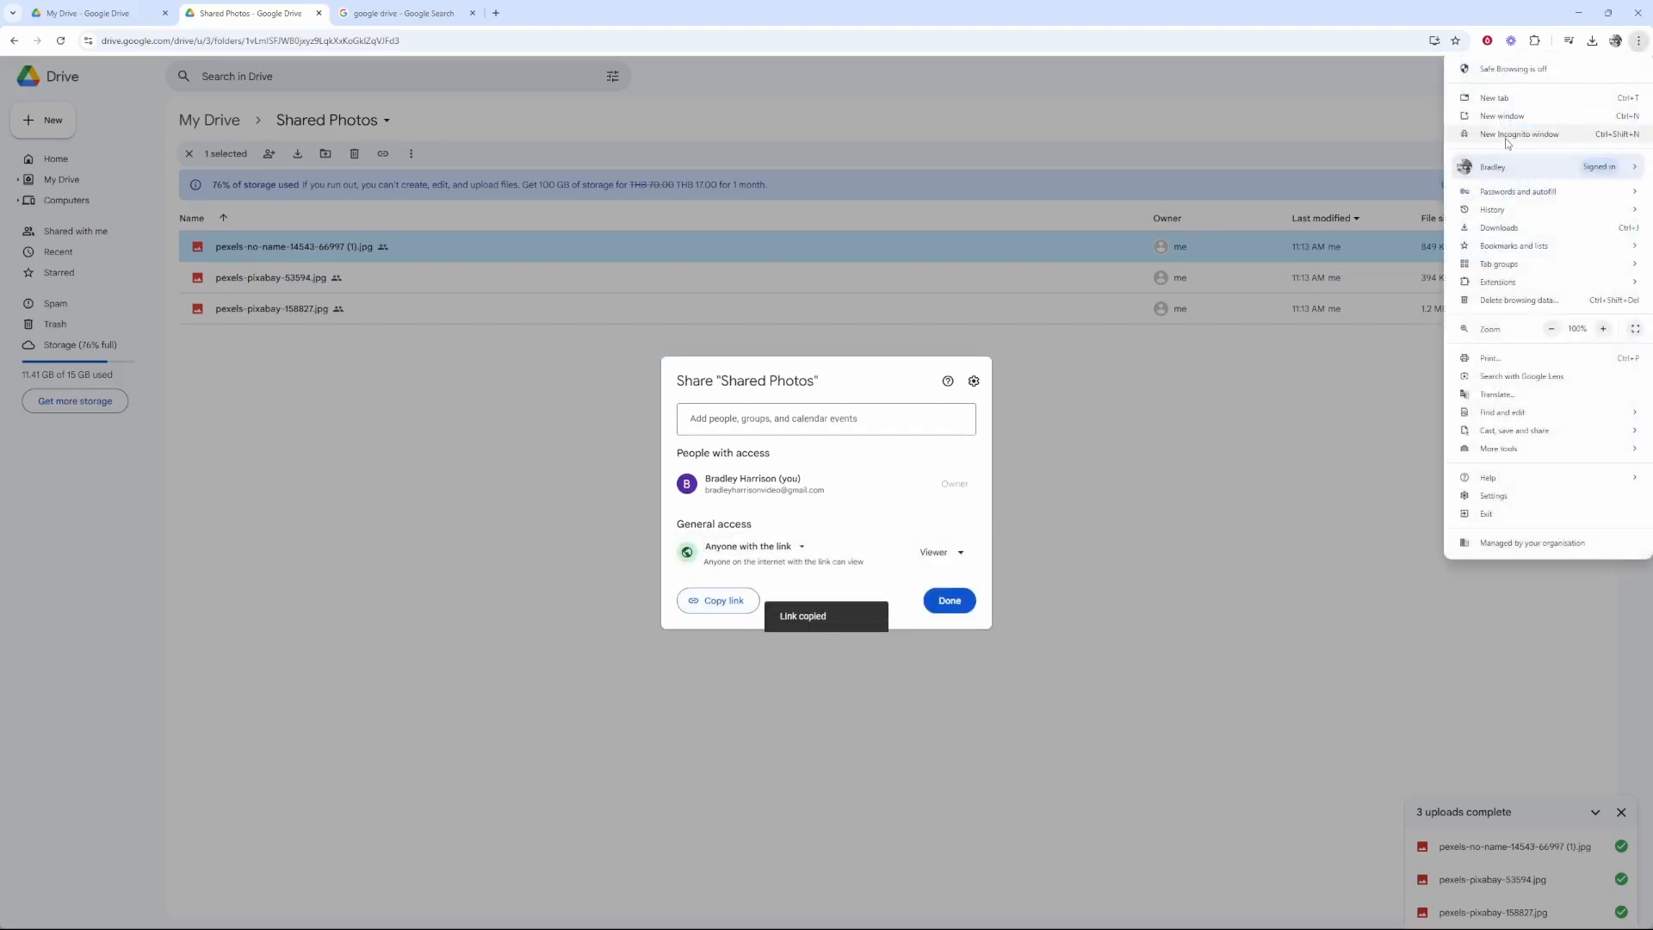
pyautogui.click(1519, 135)
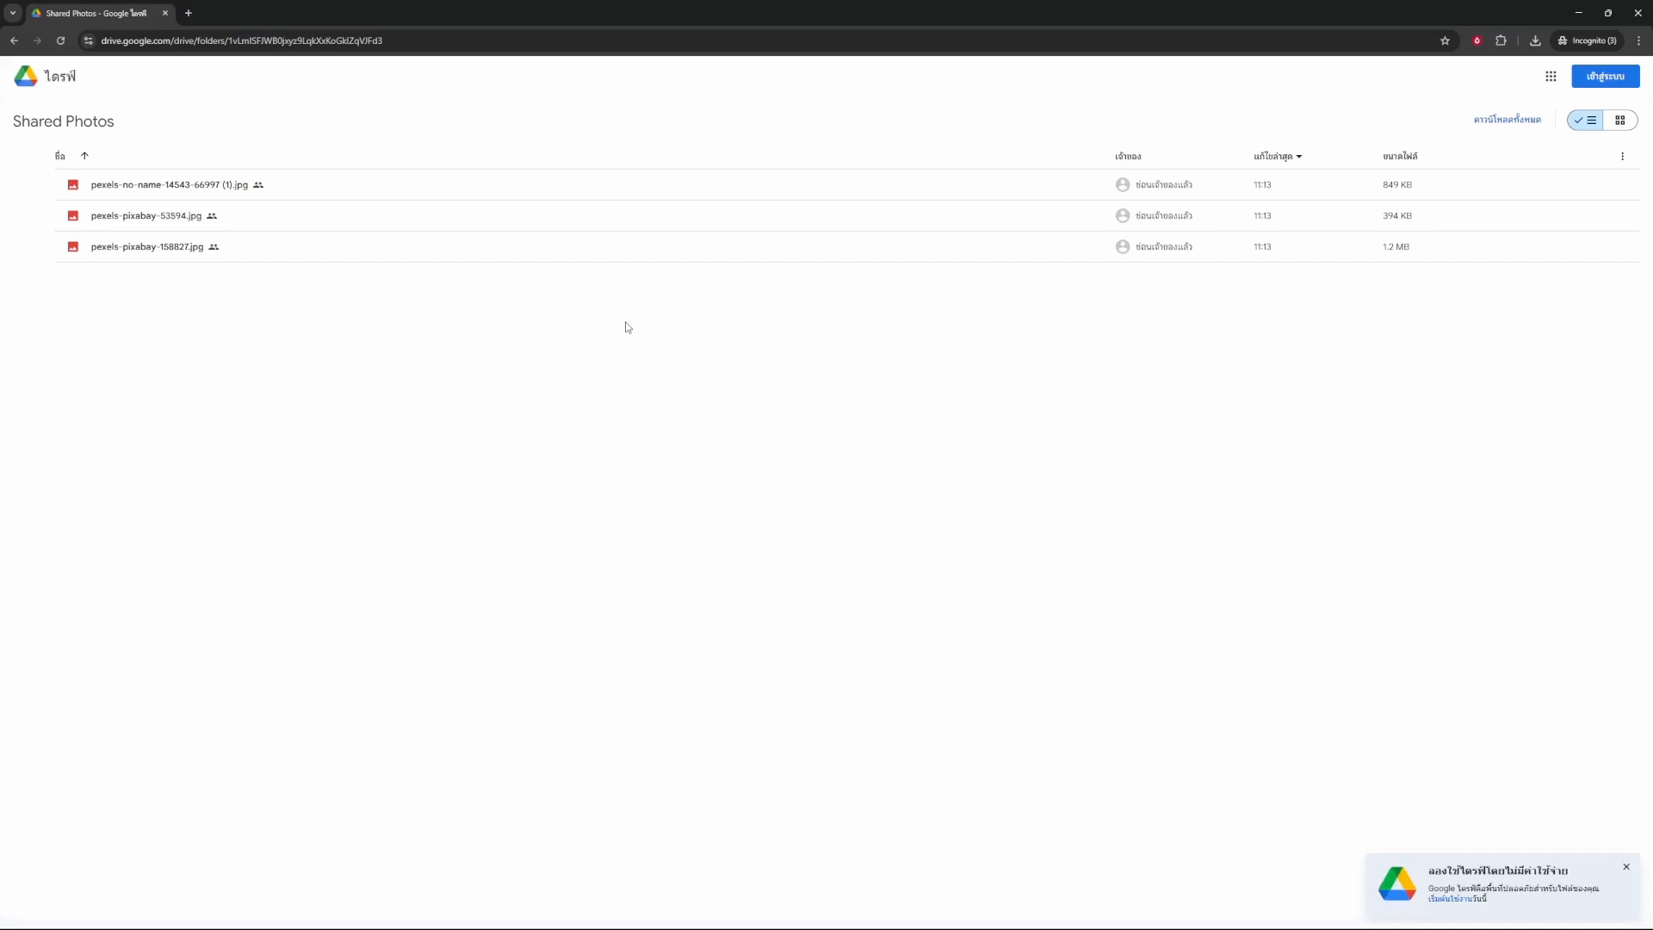
pyautogui.moveTo(292, 189)
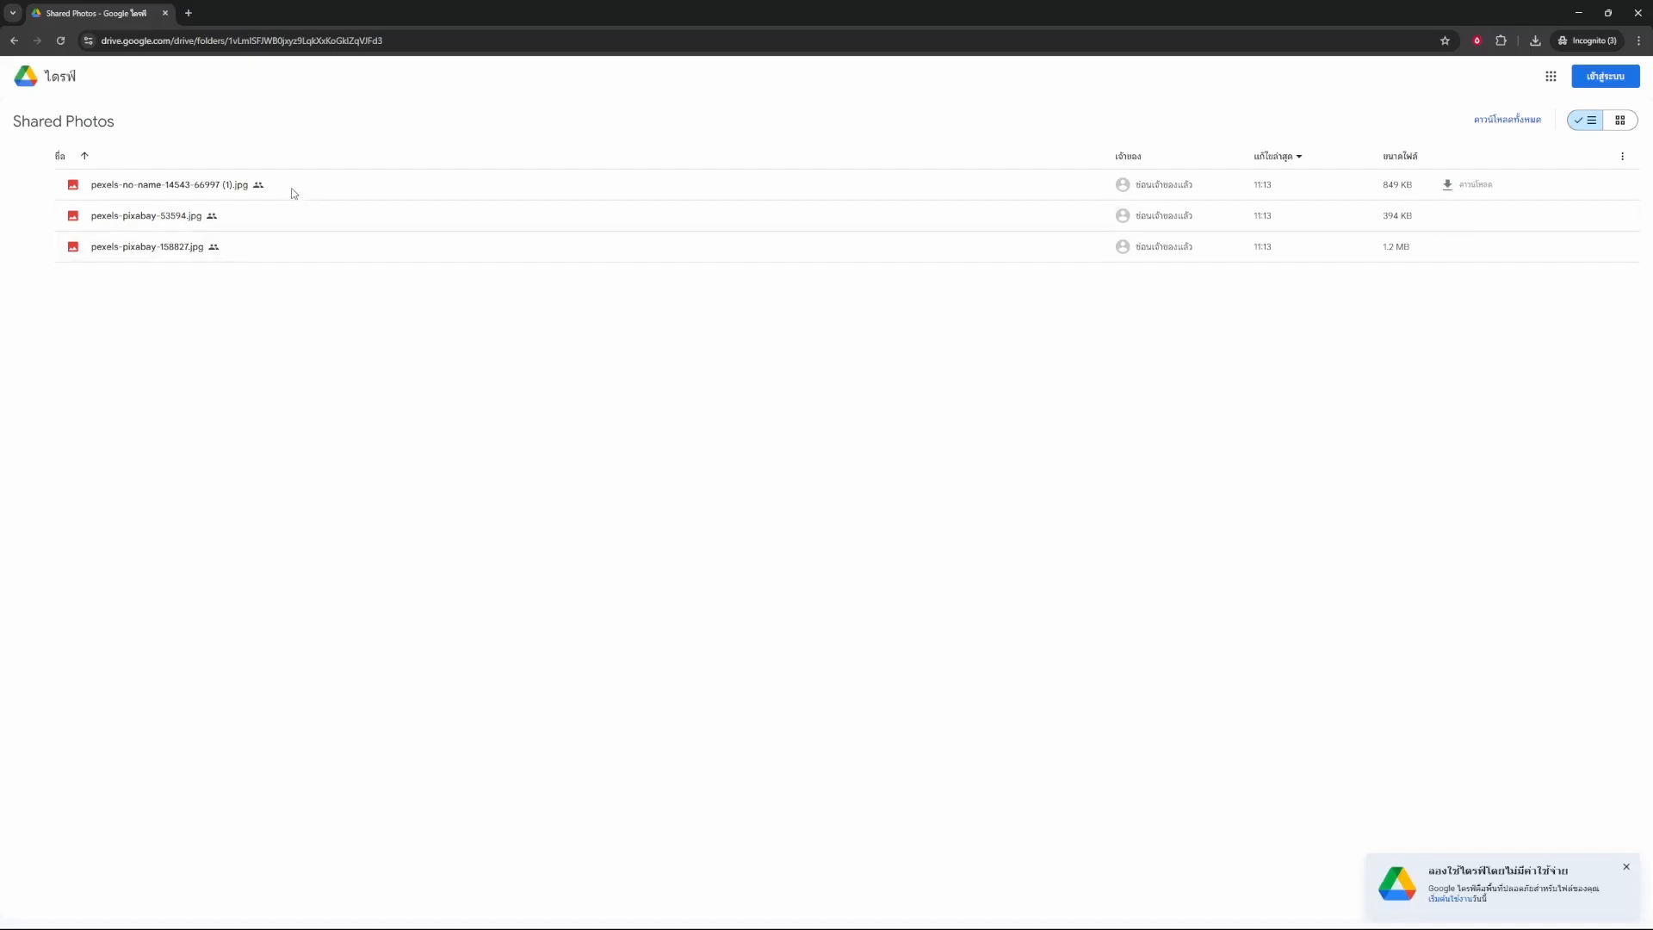
pyautogui.moveTo(424, 156)
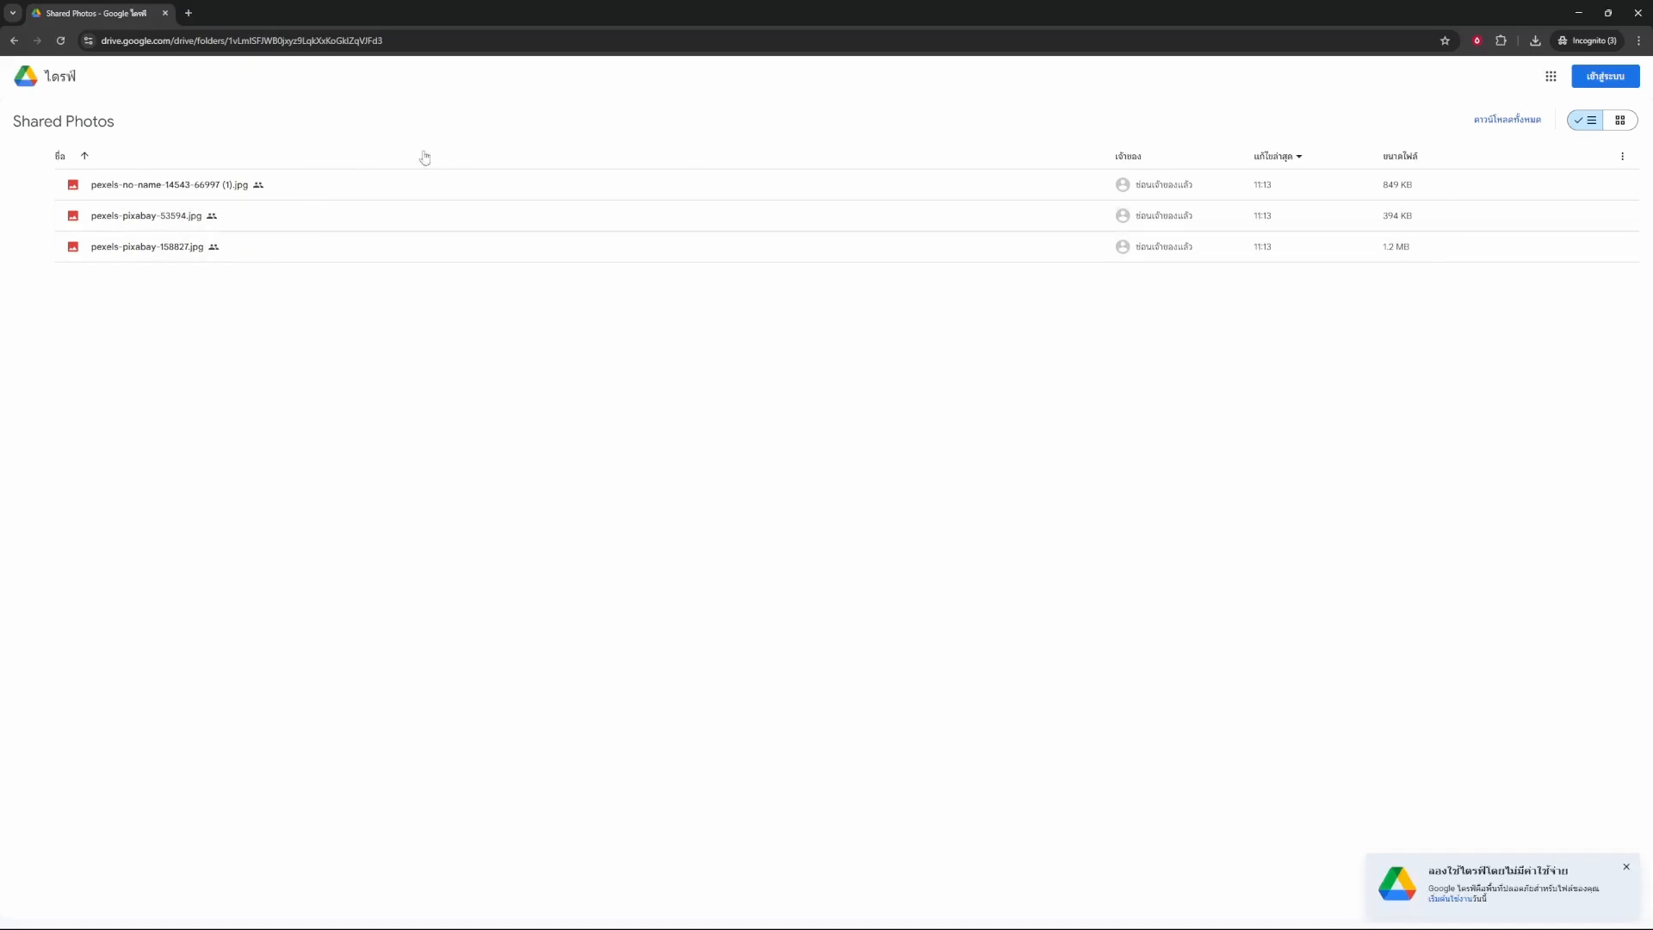
pyautogui.moveTo(1508, 119)
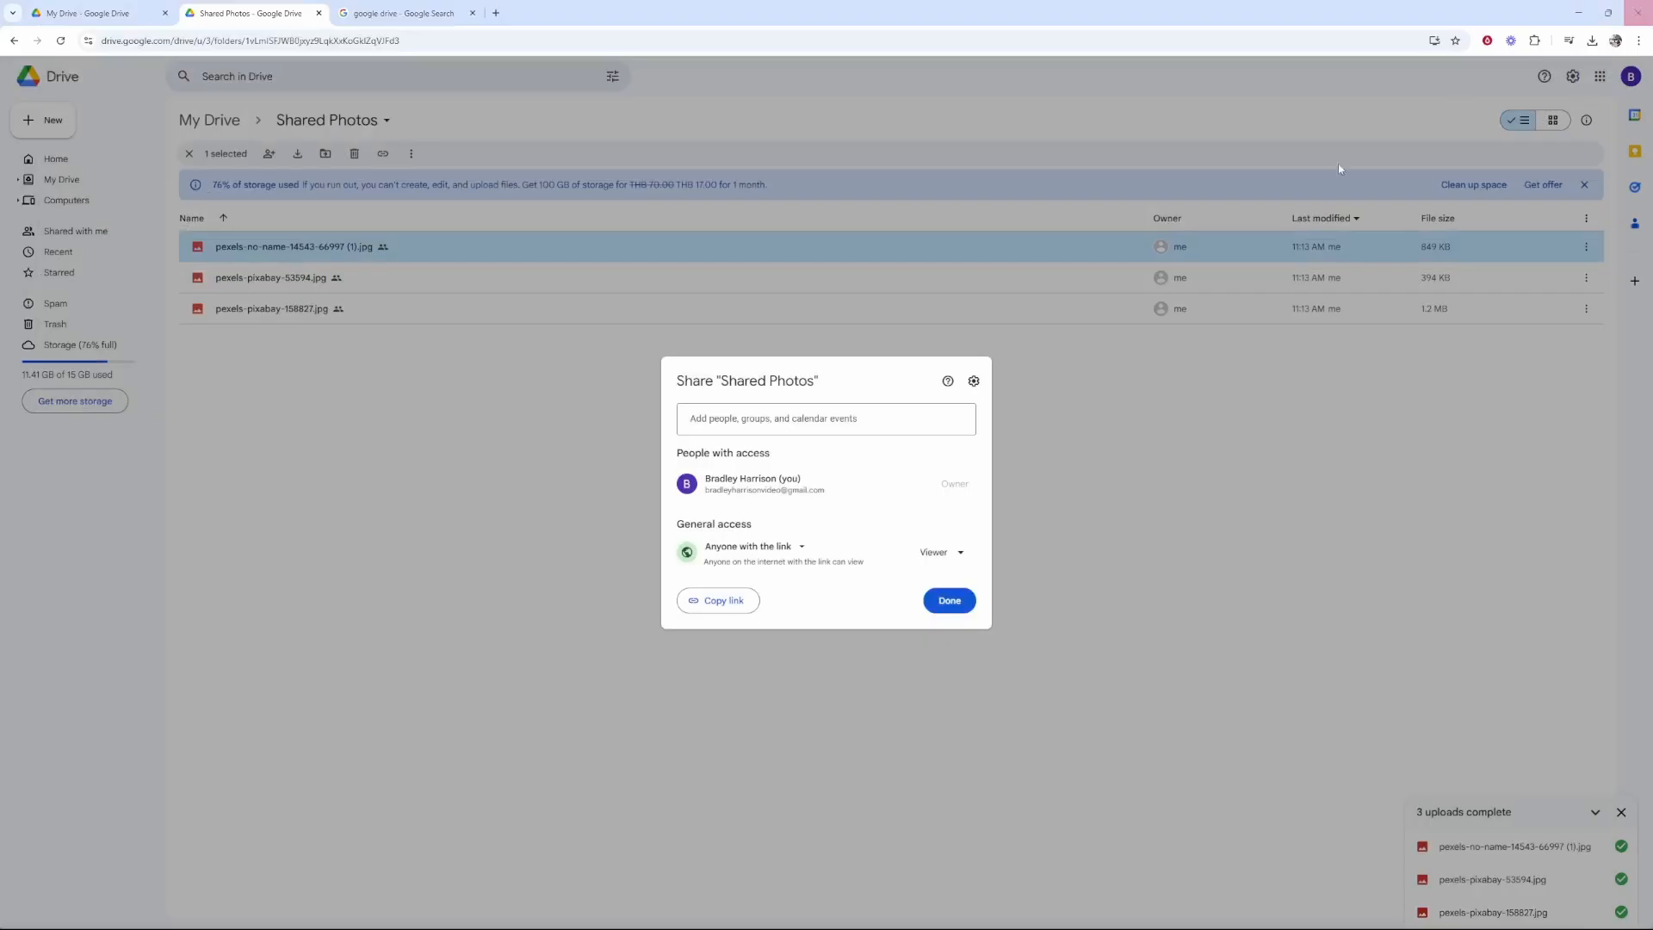
# - Close the sharing dialog with Done, leaving the three photos marked as shared
pyautogui.click(947, 599)
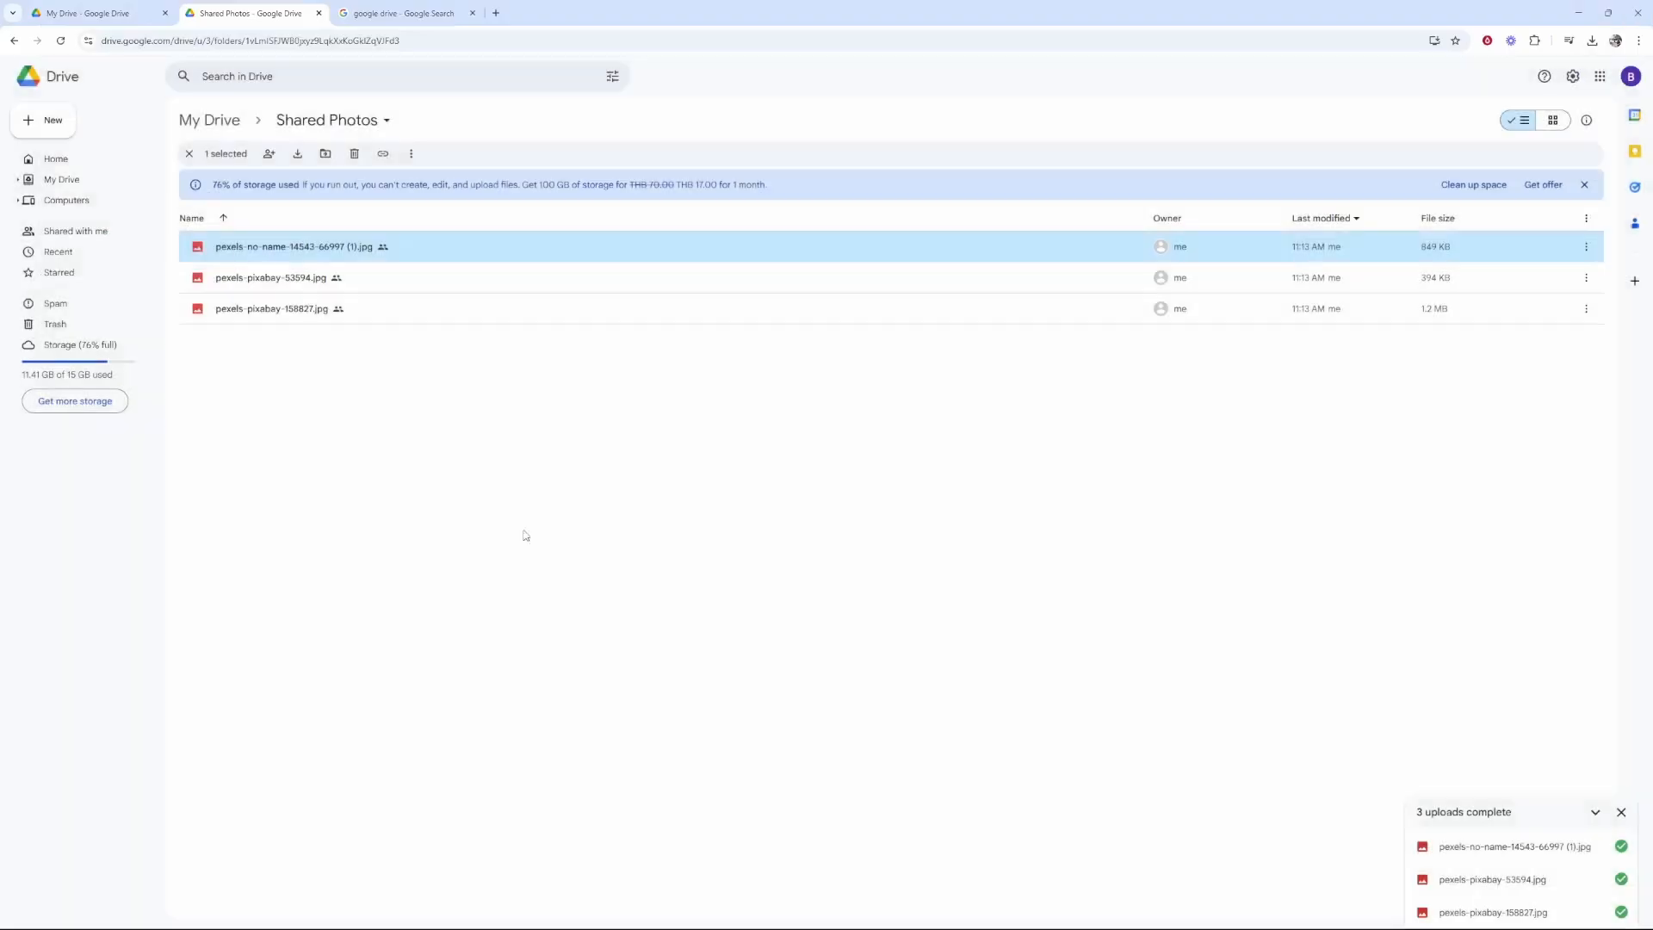